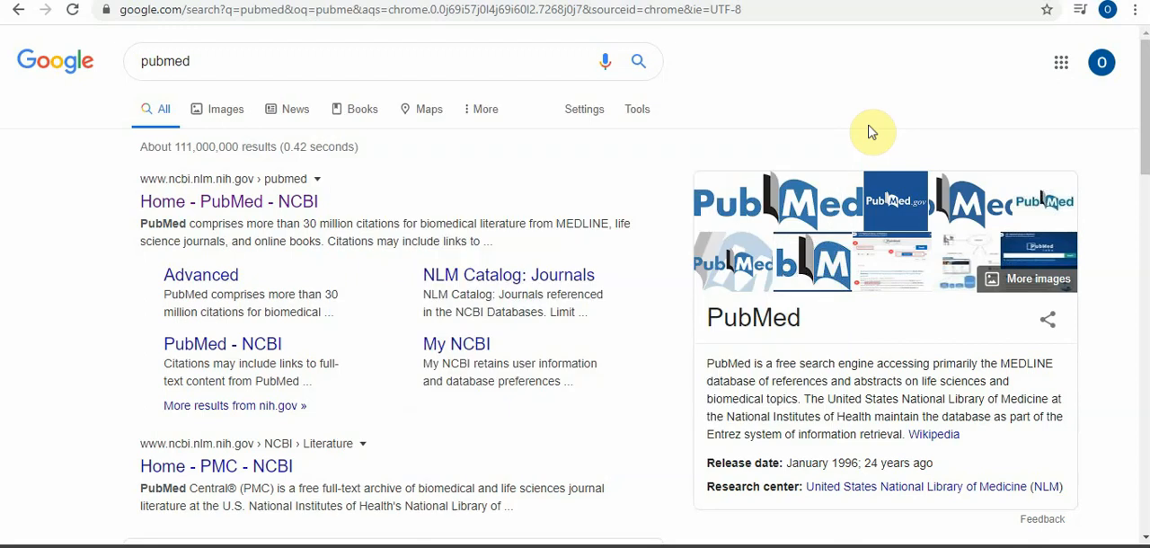
pyautogui.moveTo(737, 148)
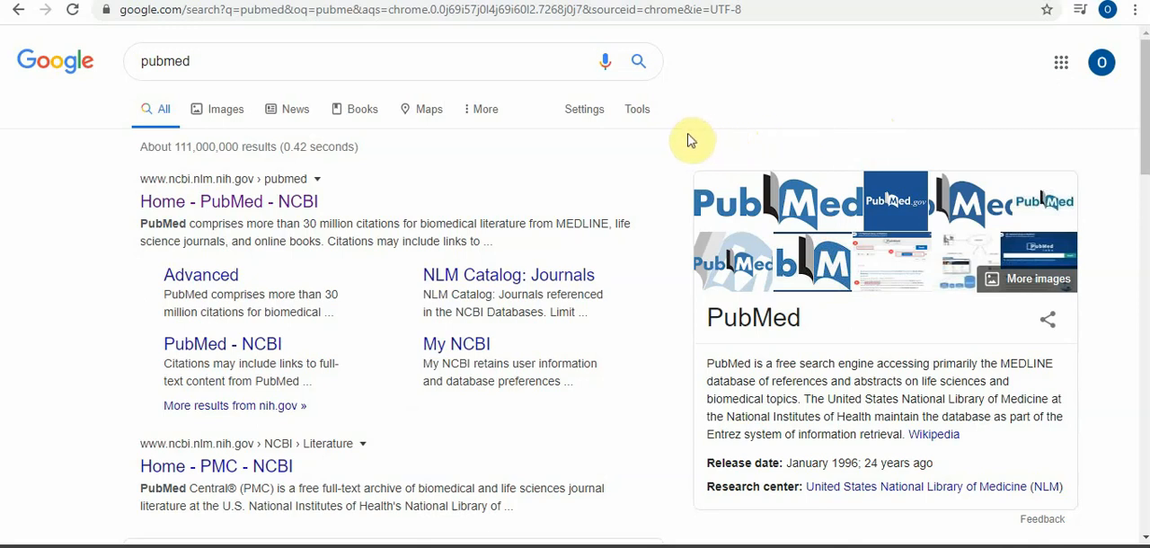
pyautogui.moveTo(677, 144)
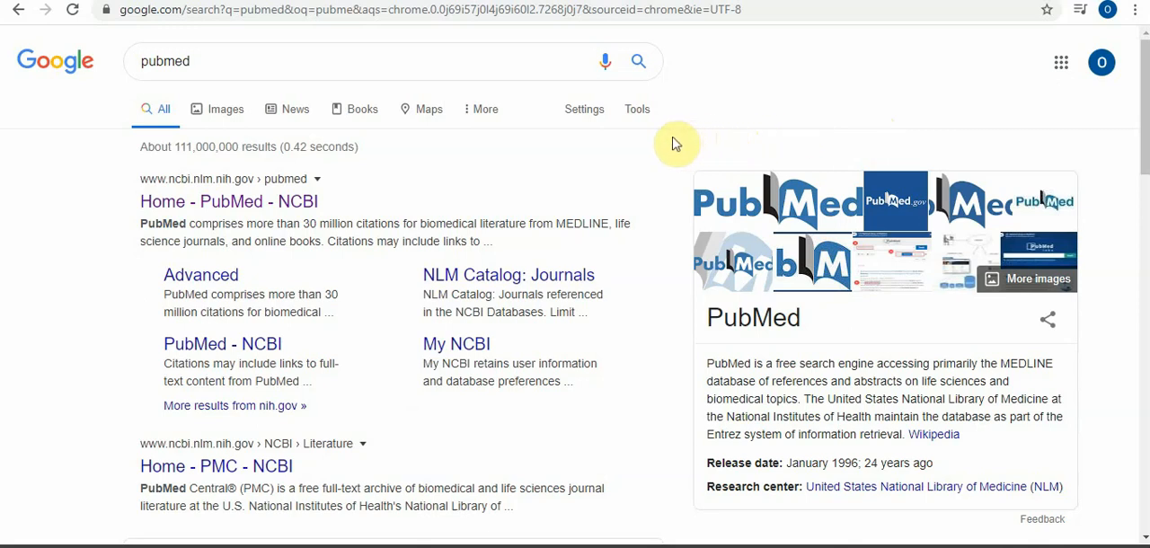
pyautogui.moveTo(645, 145)
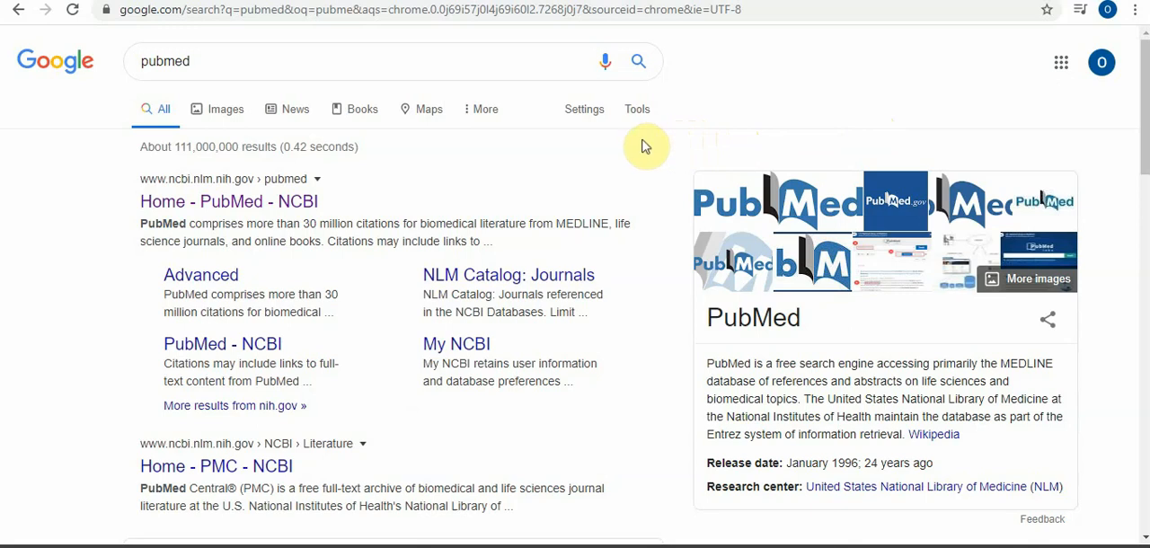
pyautogui.moveTo(633, 159)
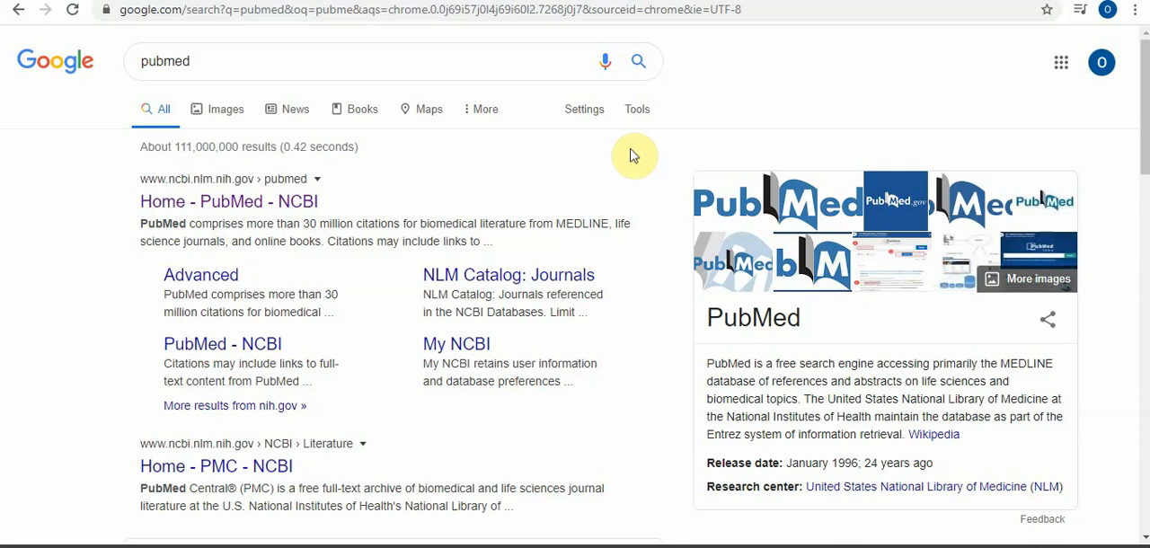
pyautogui.moveTo(585, 192)
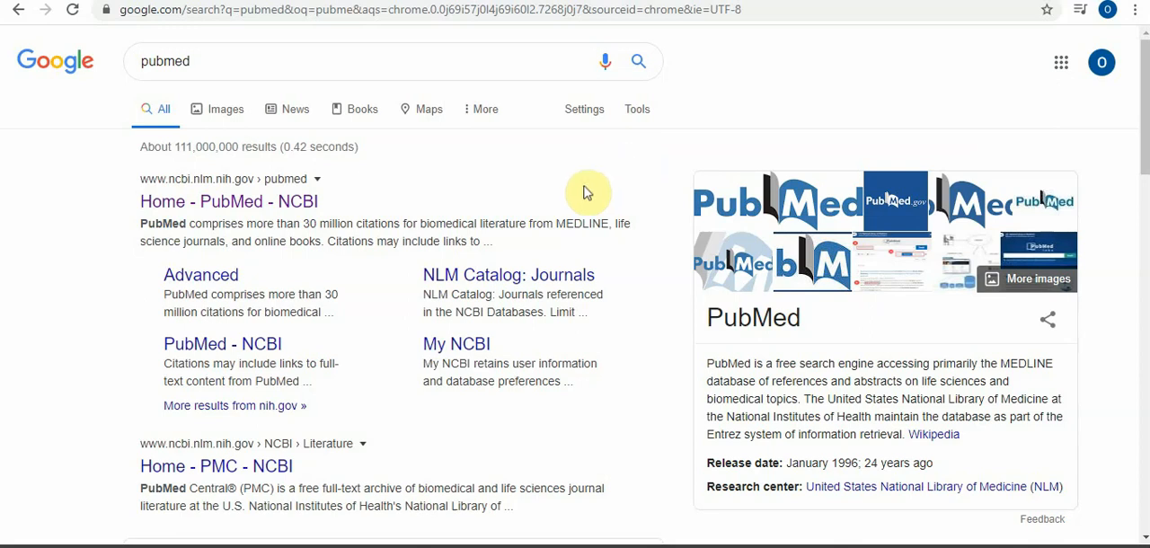
pyautogui.moveTo(411, 186)
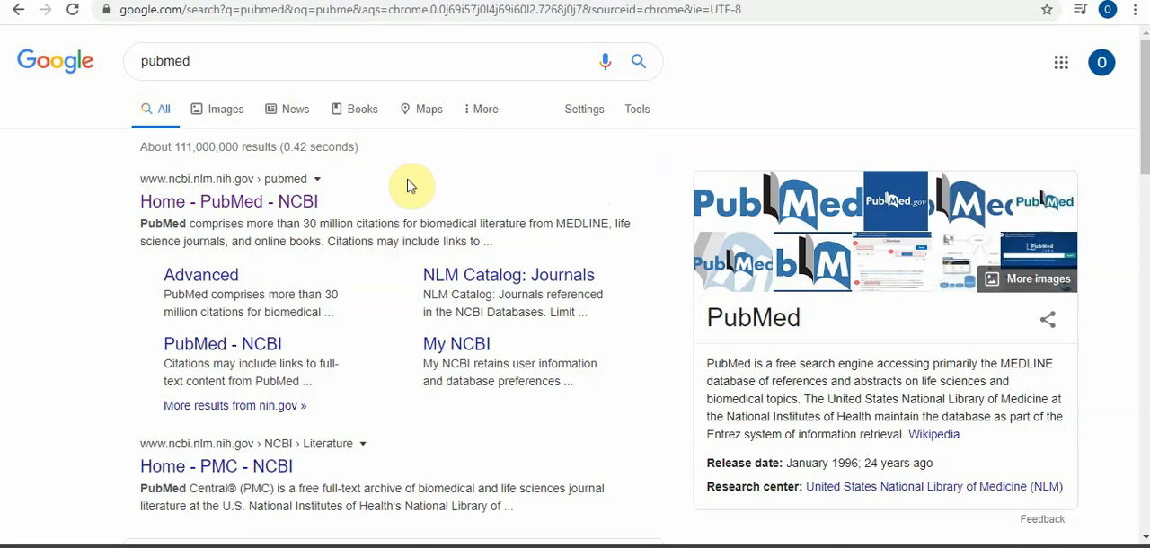
pyautogui.moveTo(384, 184)
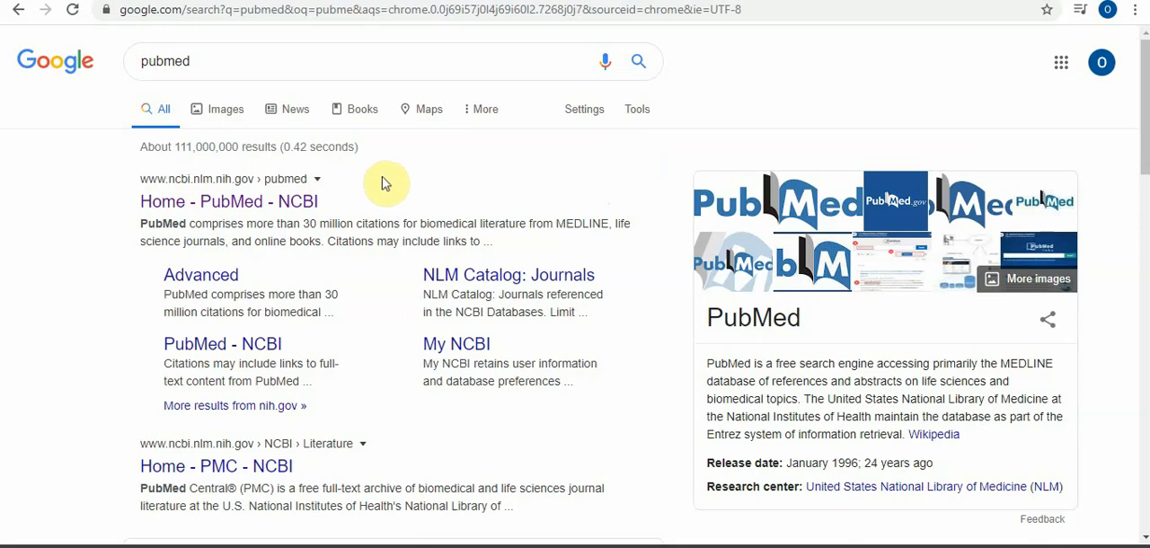
pyautogui.moveTo(352, 201)
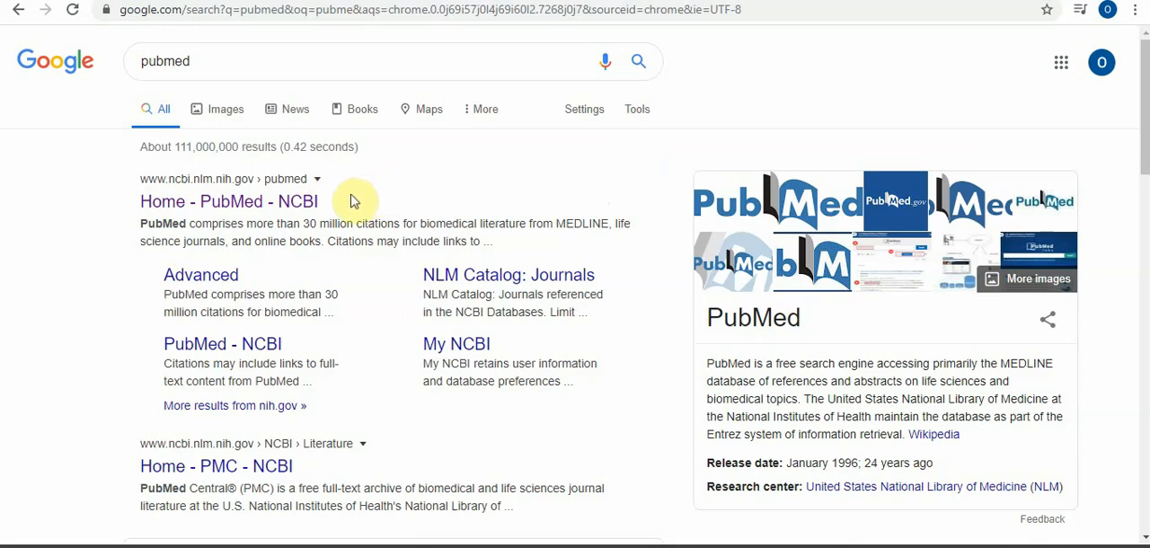
# Open the PubMed home page and set the database chooser to All Databases, after trying Books and PubMed
pyautogui.click(229, 202)
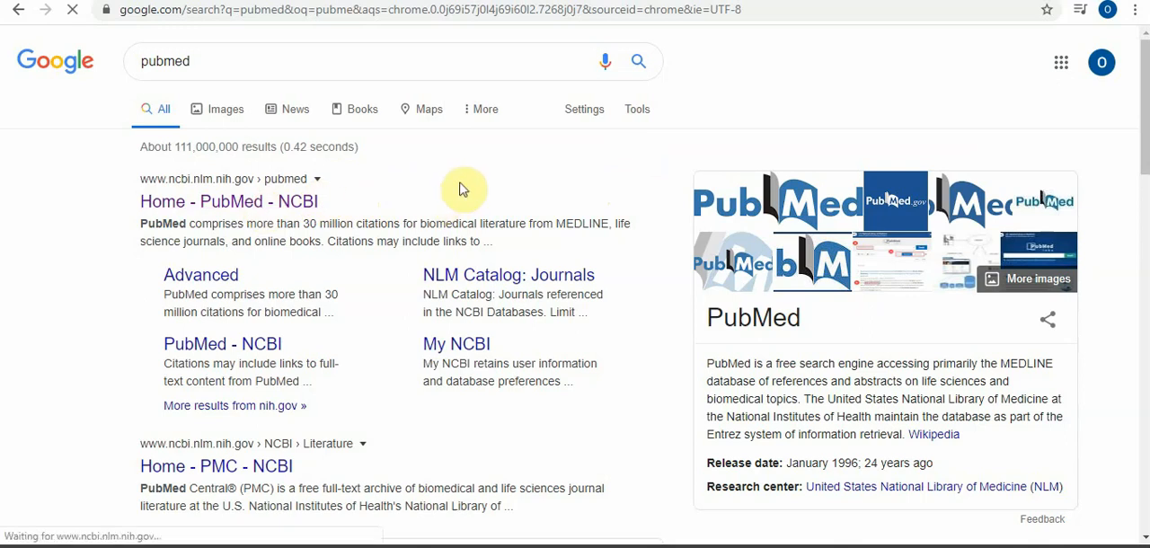
pyautogui.click(229, 201)
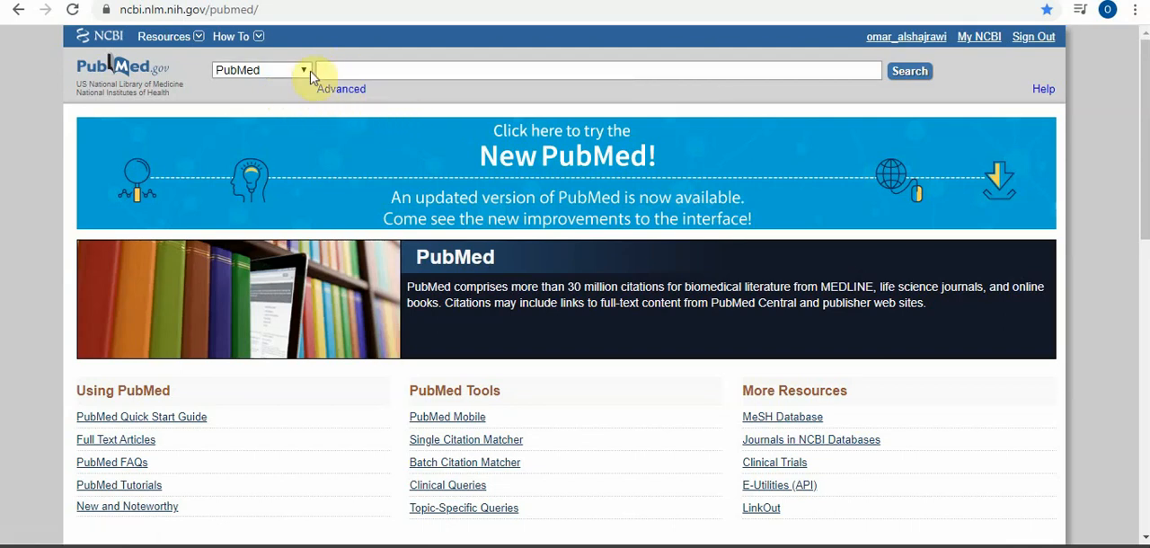
pyautogui.click(305, 70)
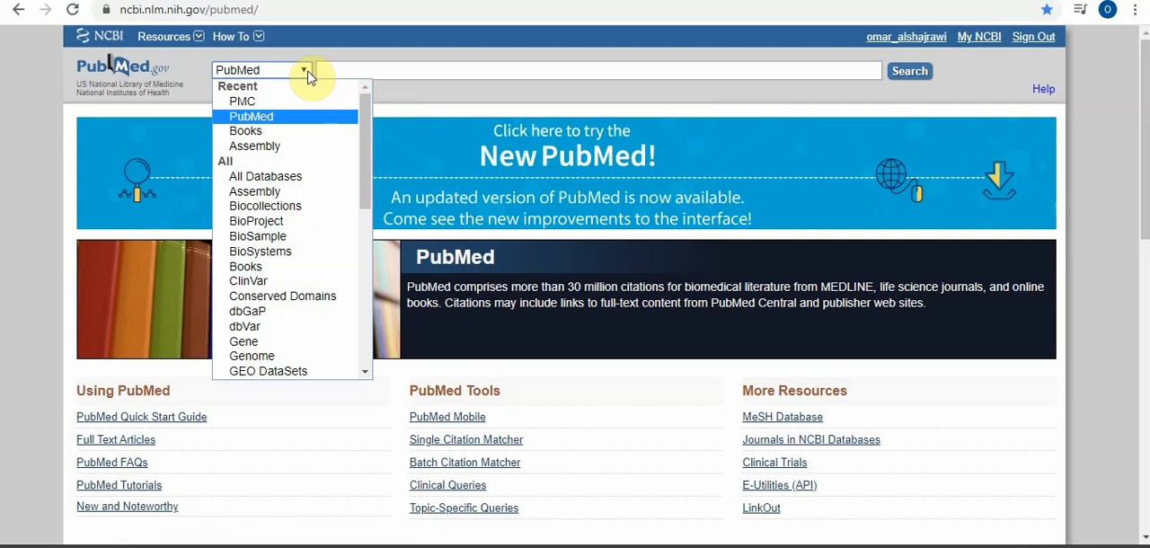
pyautogui.moveTo(245, 130)
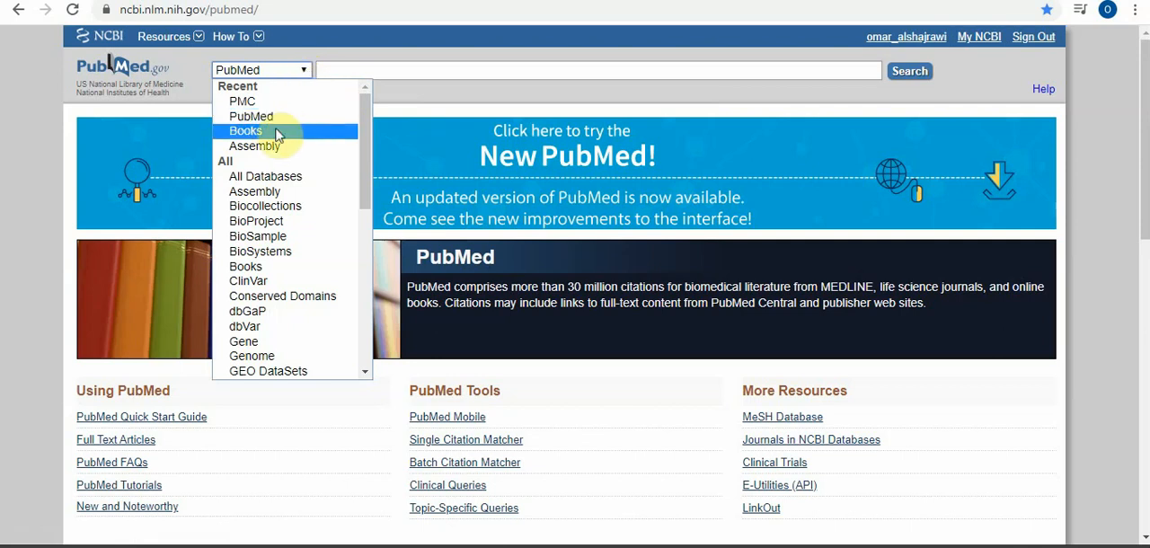
pyautogui.click(246, 131)
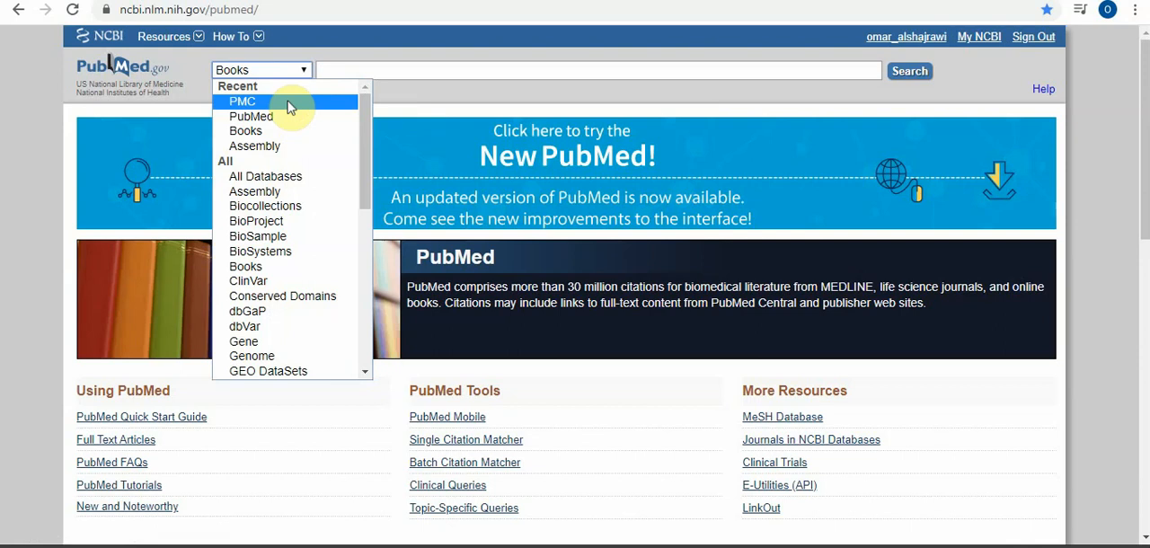
pyautogui.click(251, 116)
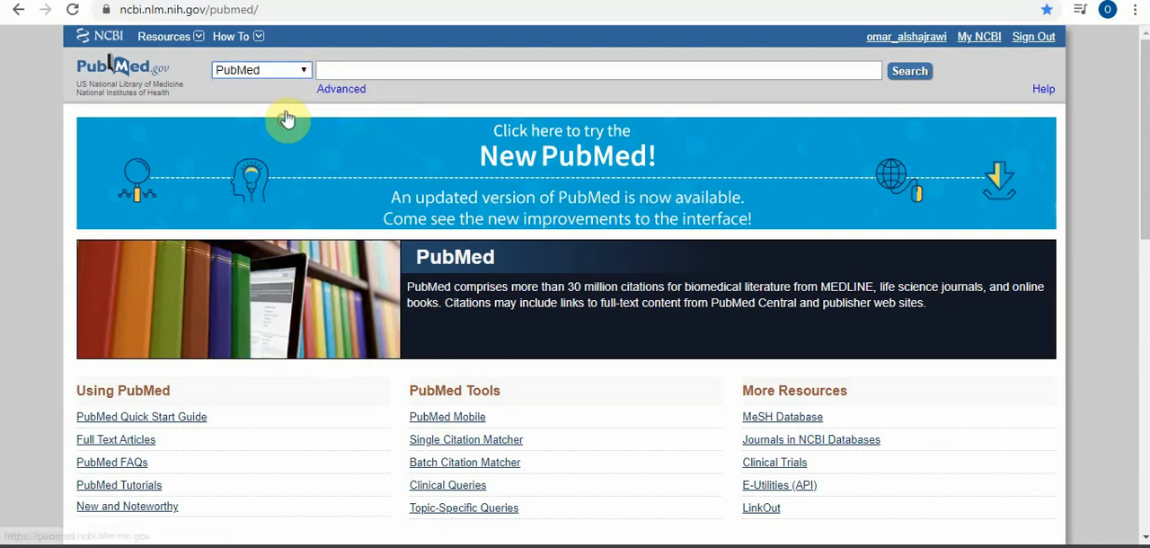
pyautogui.click(261, 69)
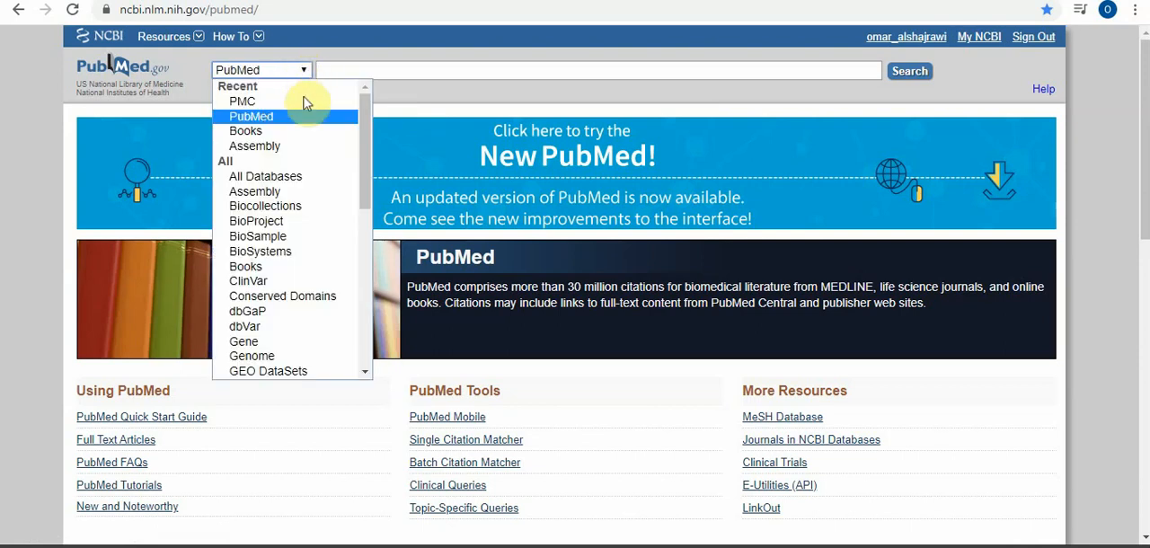
pyautogui.click(265, 176)
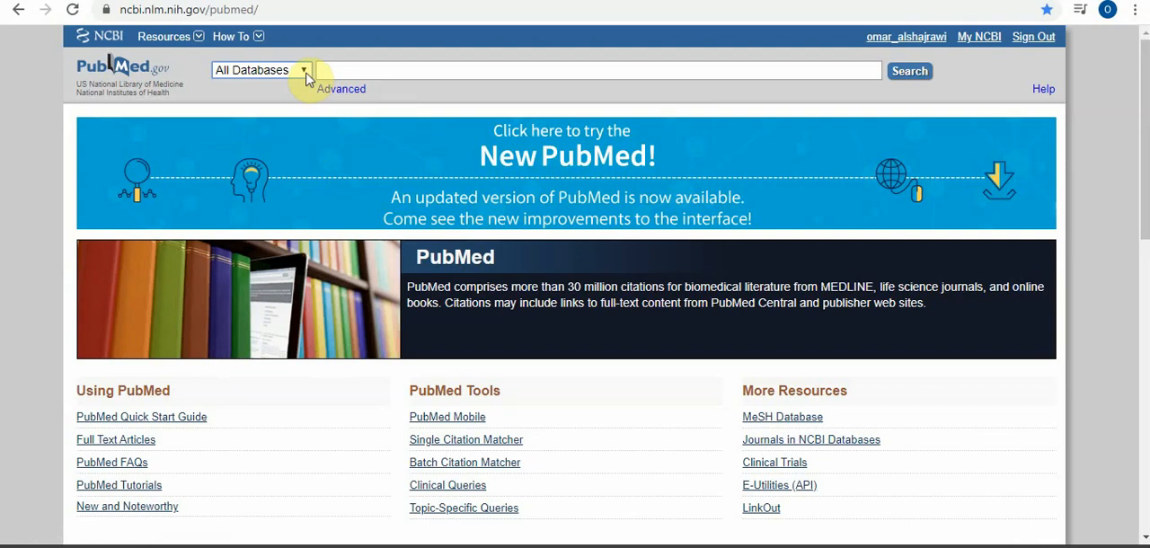
pyautogui.click(304, 70)
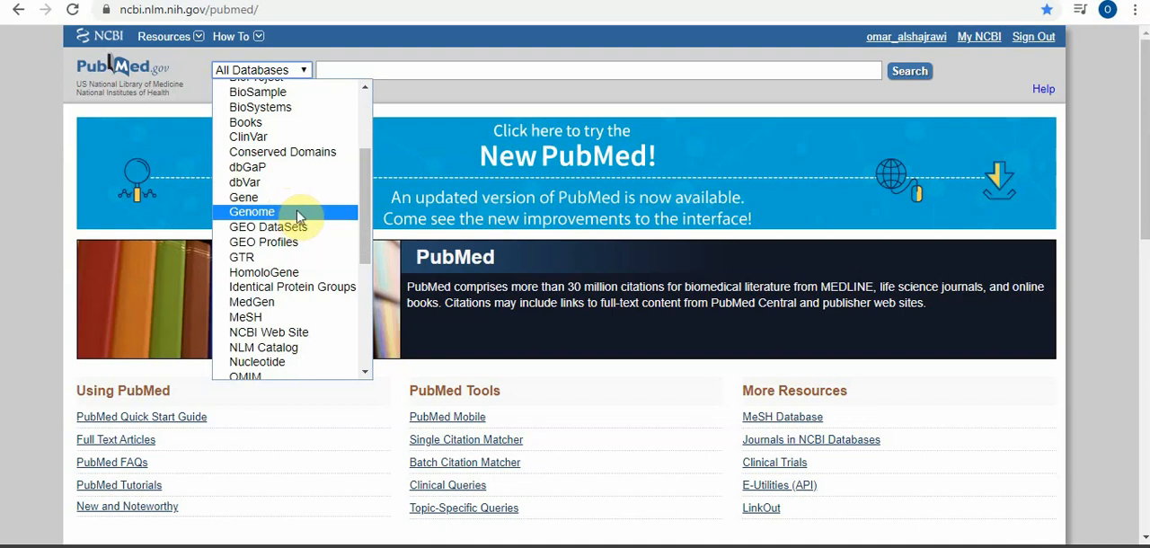
pyautogui.moveTo(243, 197)
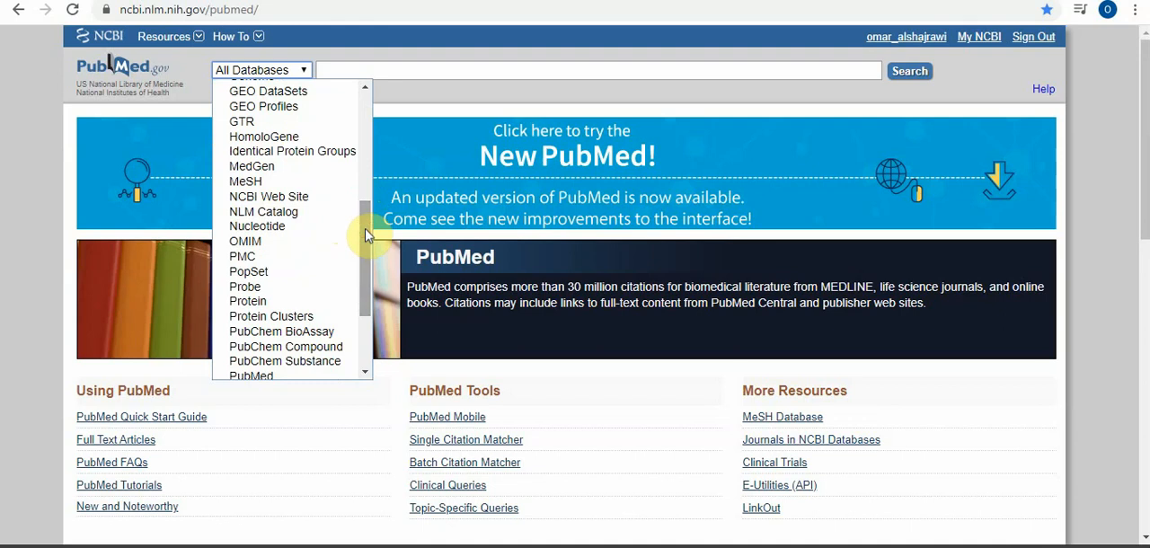
pyautogui.moveTo(257, 226)
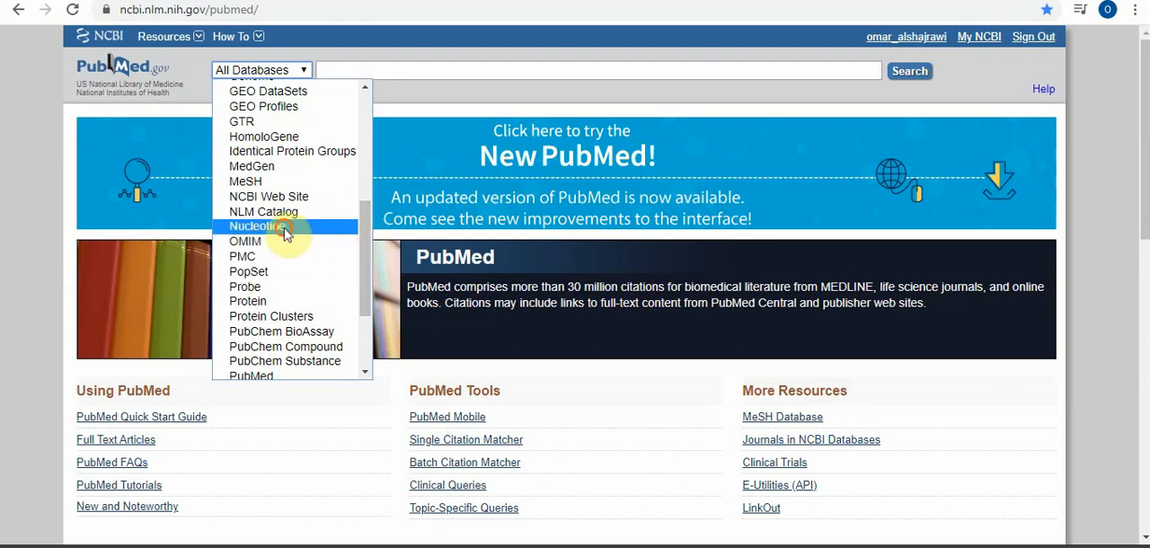
# Search Nucleotide for NFKB and browse the 13,634 sequence results
pyautogui.click(256, 226)
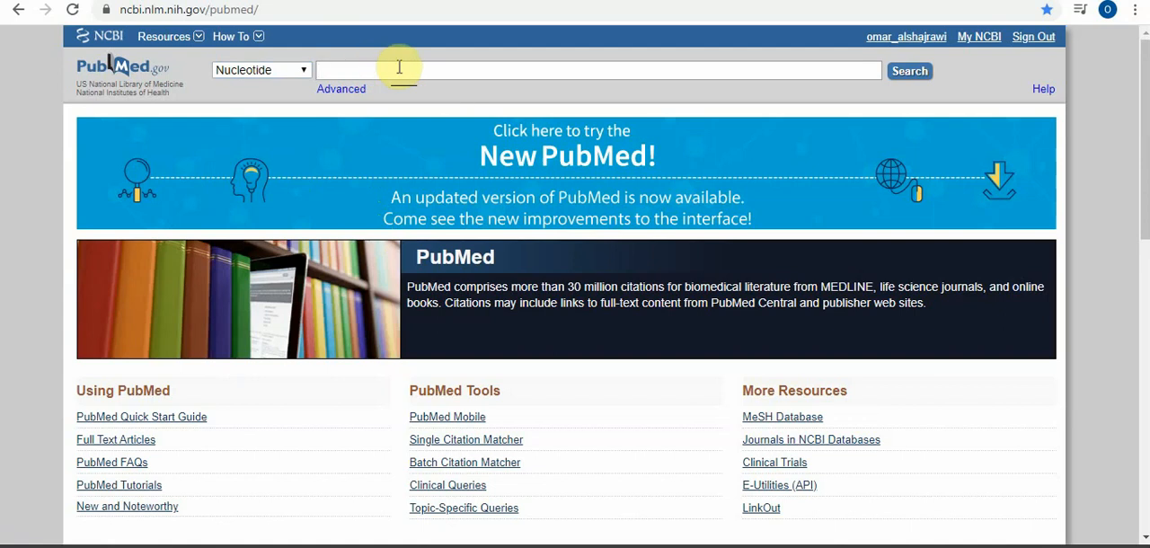
pyautogui.write('nf')
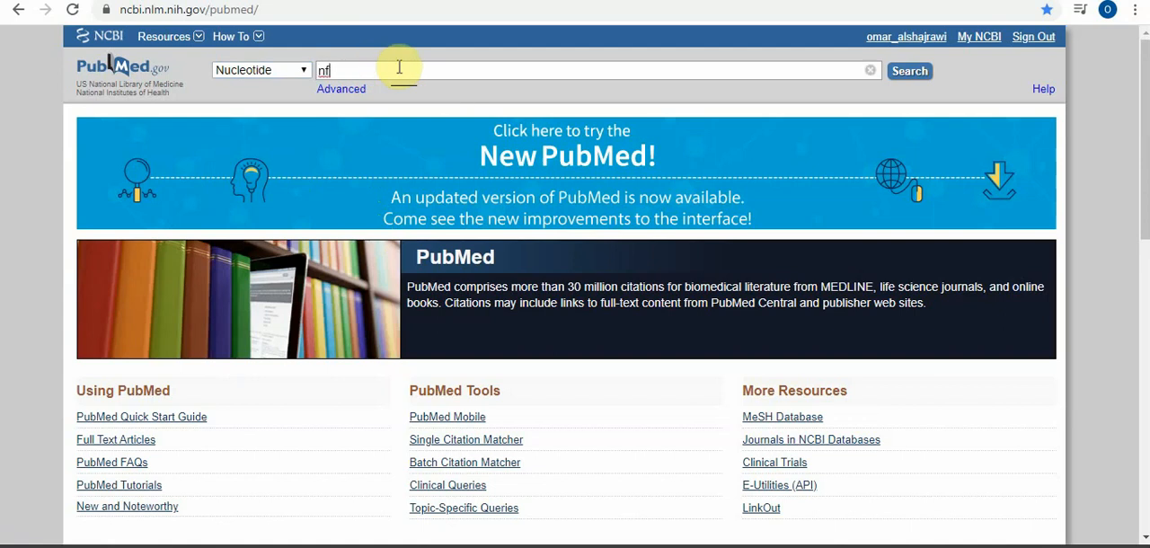
pyautogui.press('Backspace')
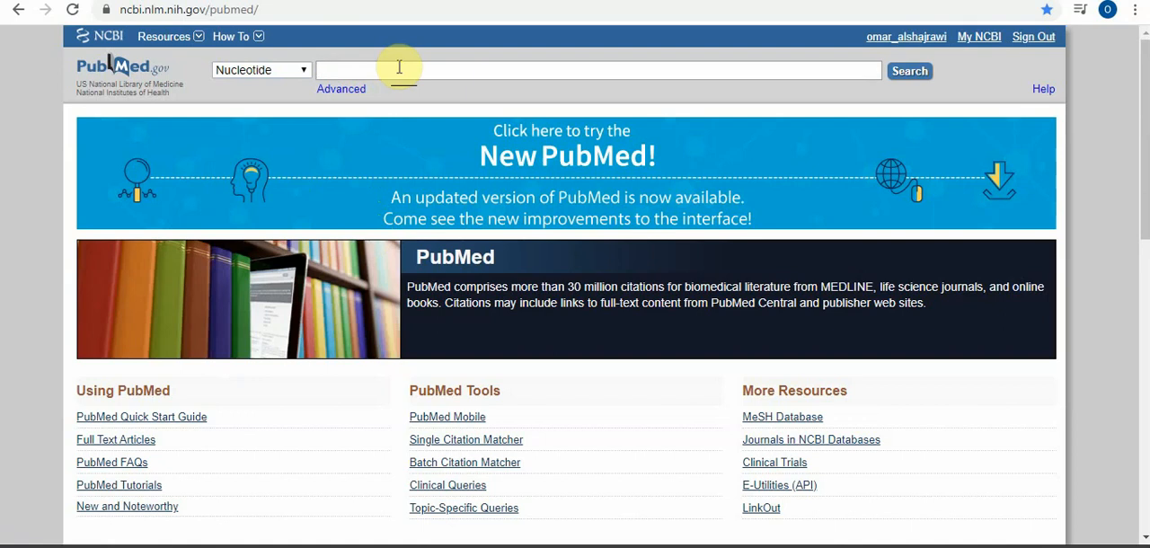
pyautogui.write('NFKB')
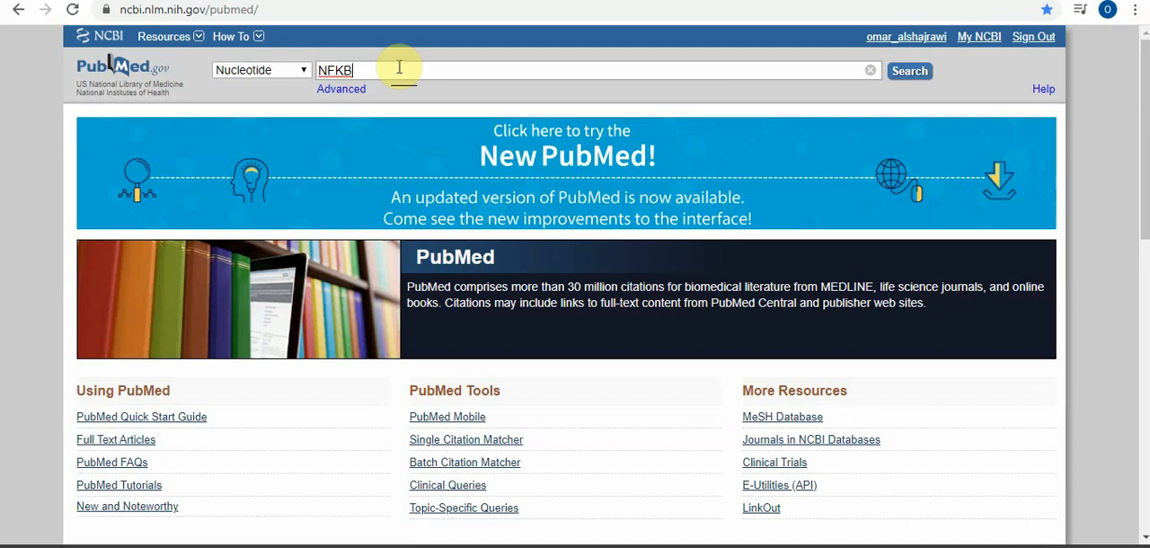
pyautogui.click(908, 71)
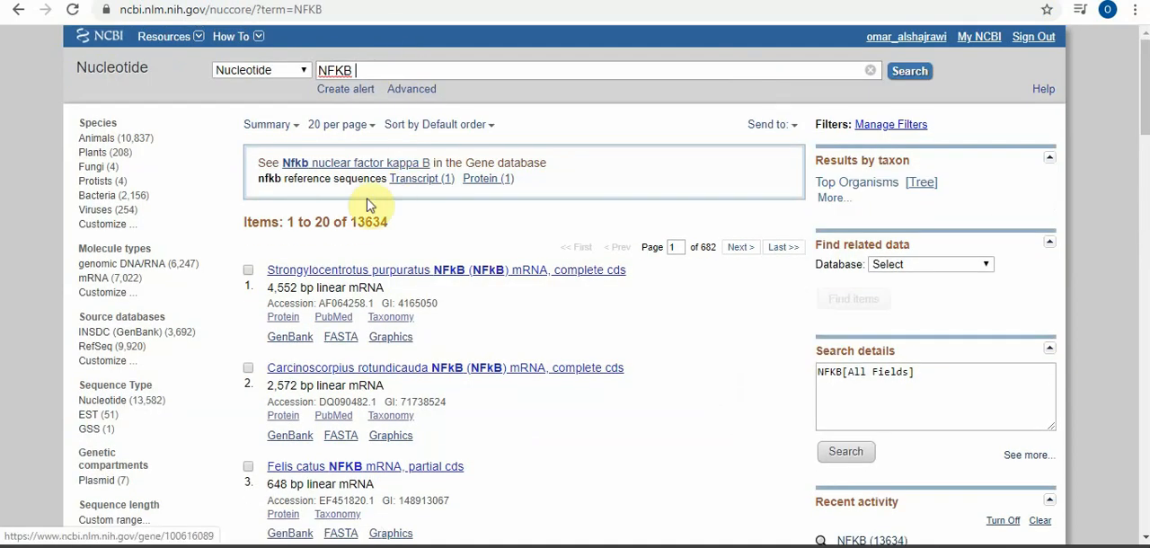
pyautogui.scroll(-3)
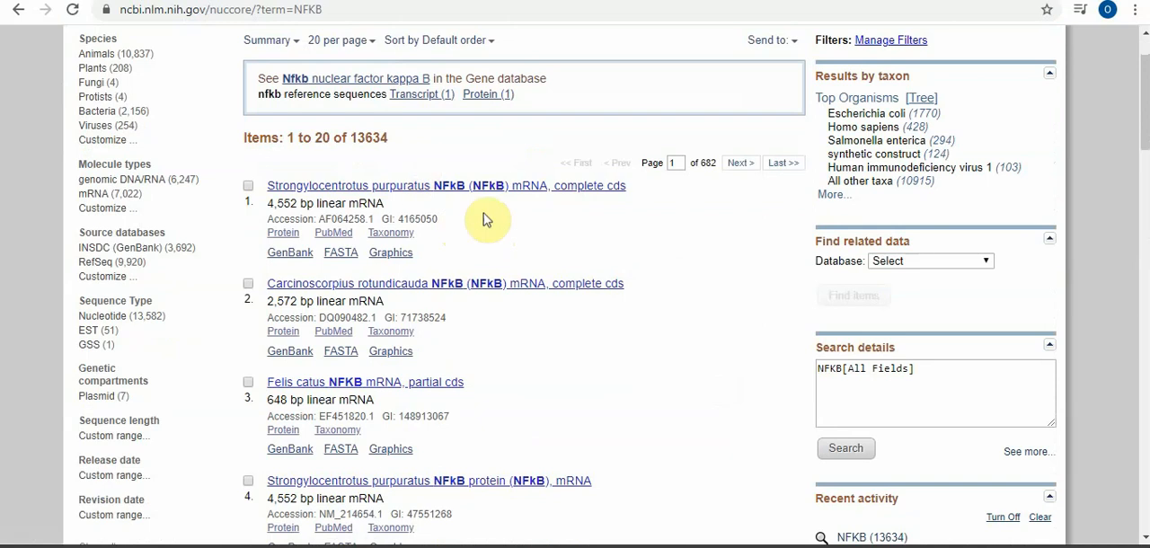
pyautogui.scroll(-3)
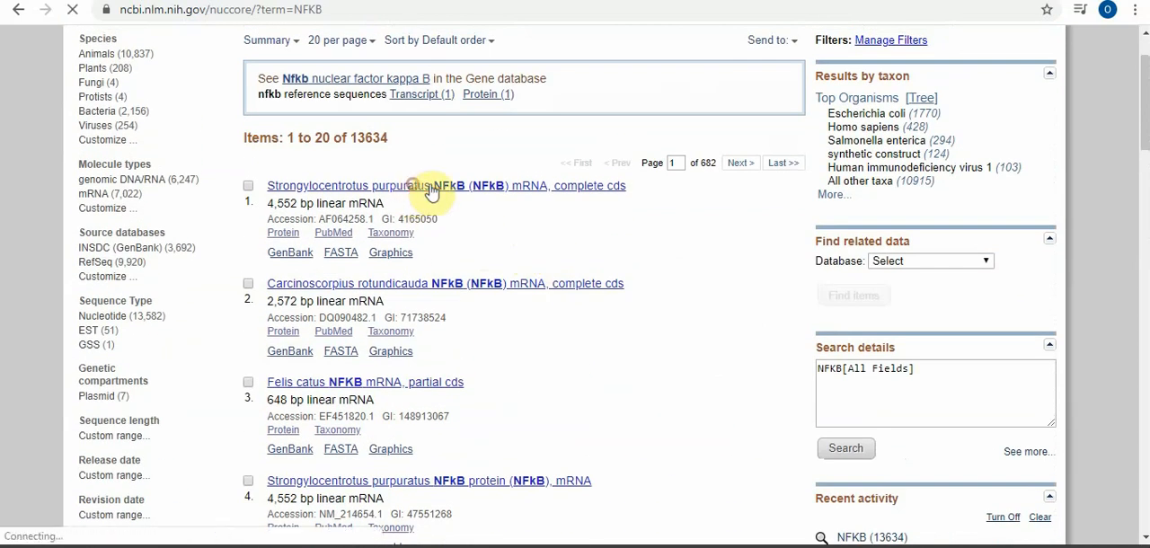
# Open the GenBank record AF064258.1, Strongylocentrotus purpuratus NFkB mRNA complete cds
pyautogui.click(447, 185)
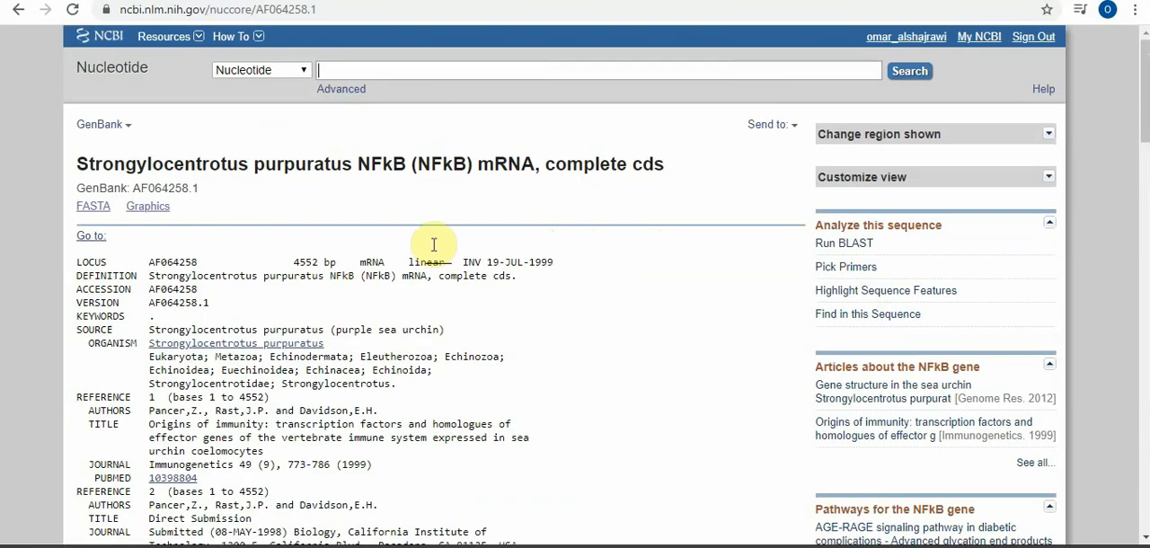
pyautogui.moveTo(99, 79)
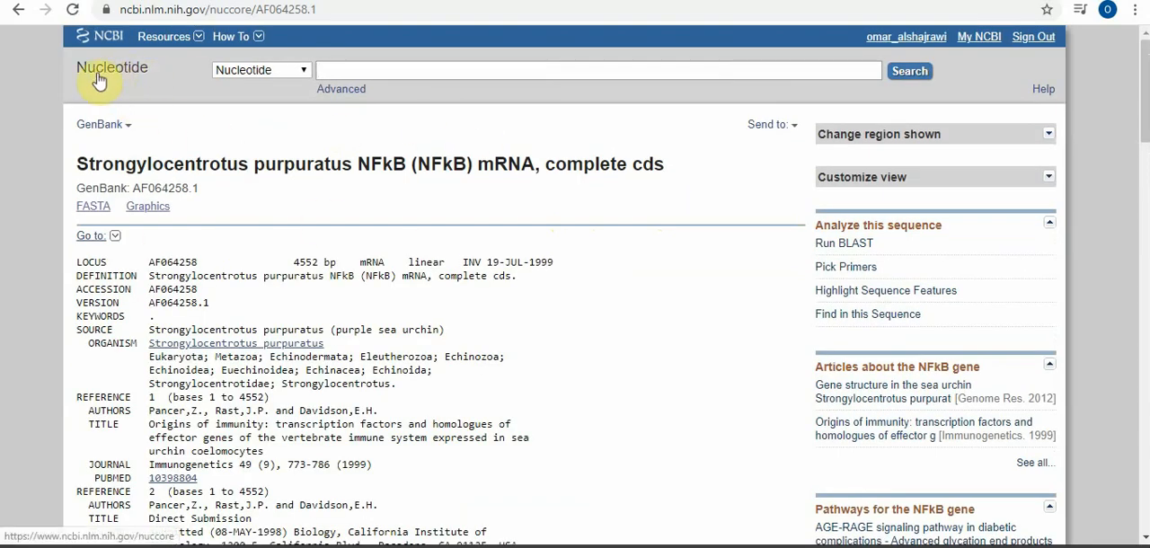
pyautogui.moveTo(122, 80)
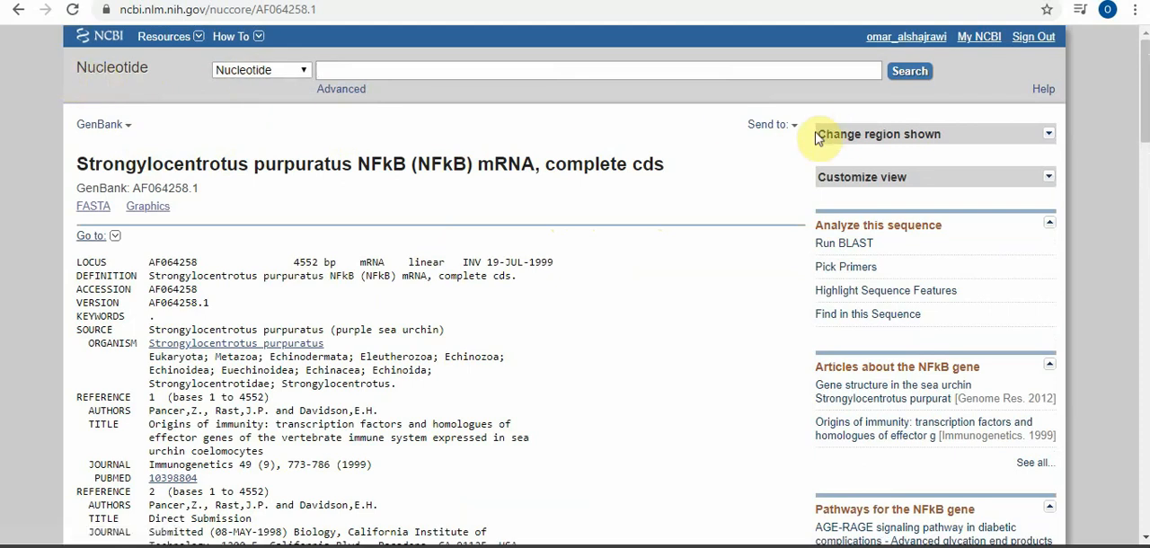
# Send AF064258.1 to File in GenBank format, downloading sequence.gb
pyautogui.click(768, 124)
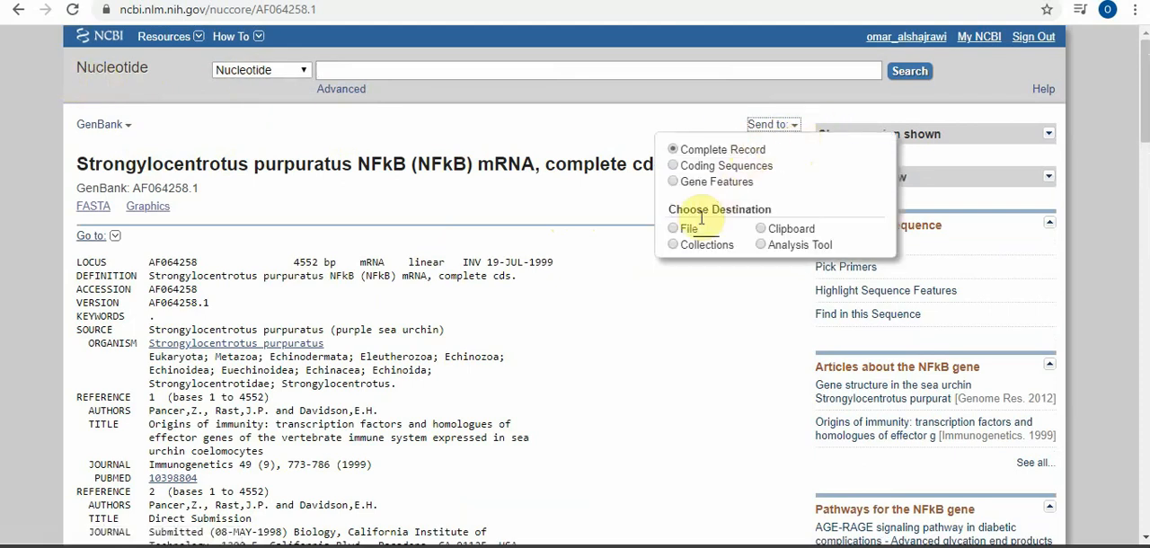
pyautogui.click(673, 228)
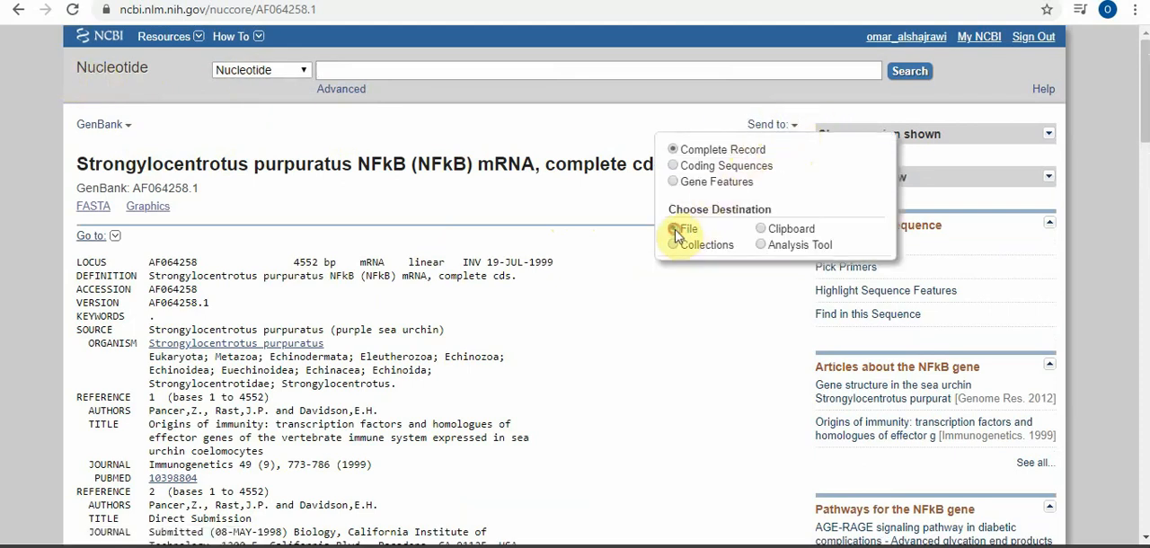
pyautogui.click(673, 228)
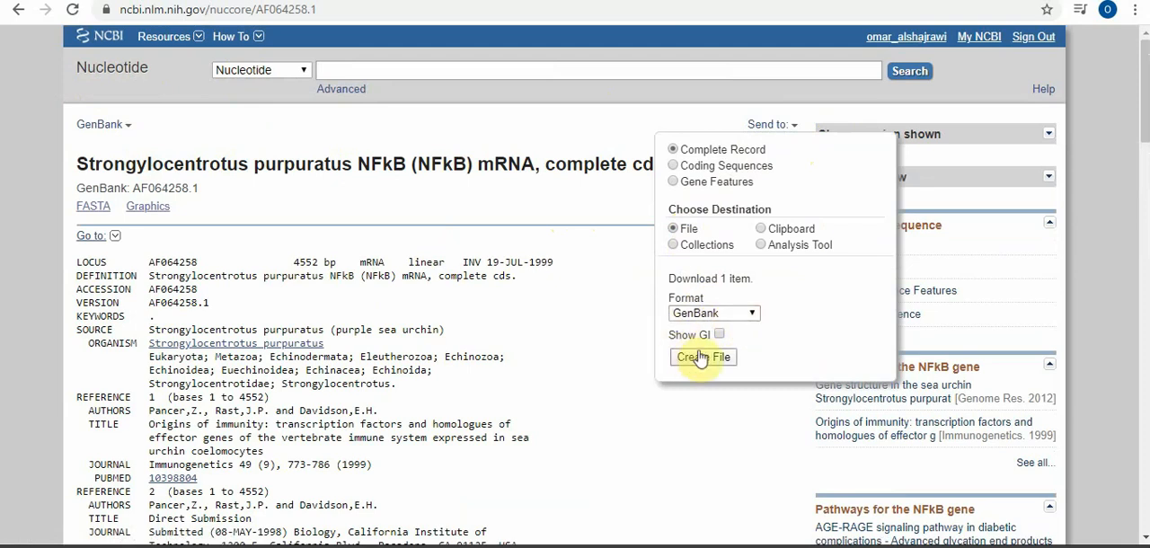
pyautogui.click(713, 312)
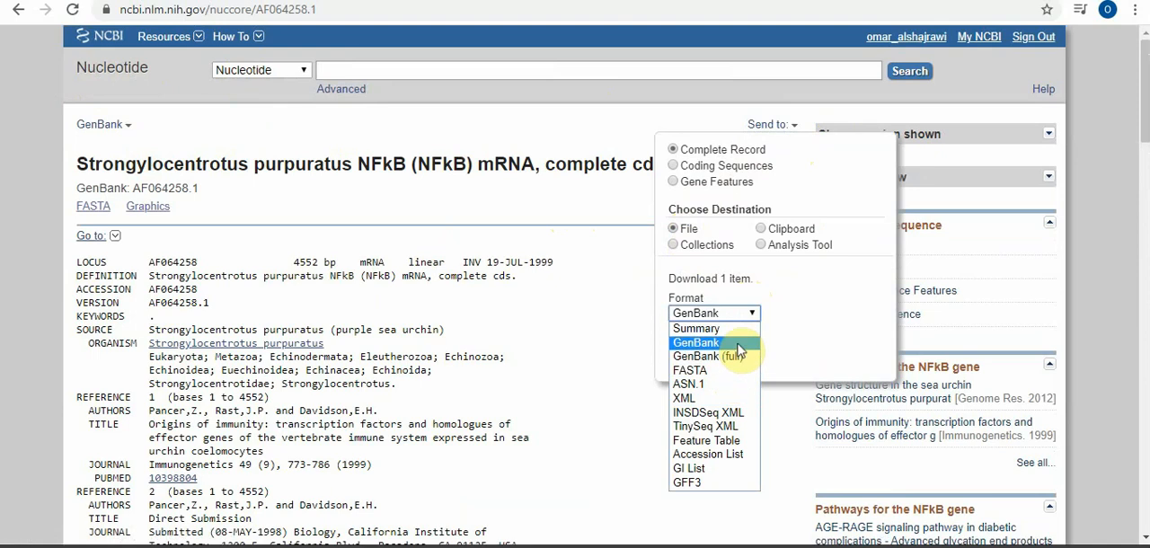
pyautogui.click(696, 343)
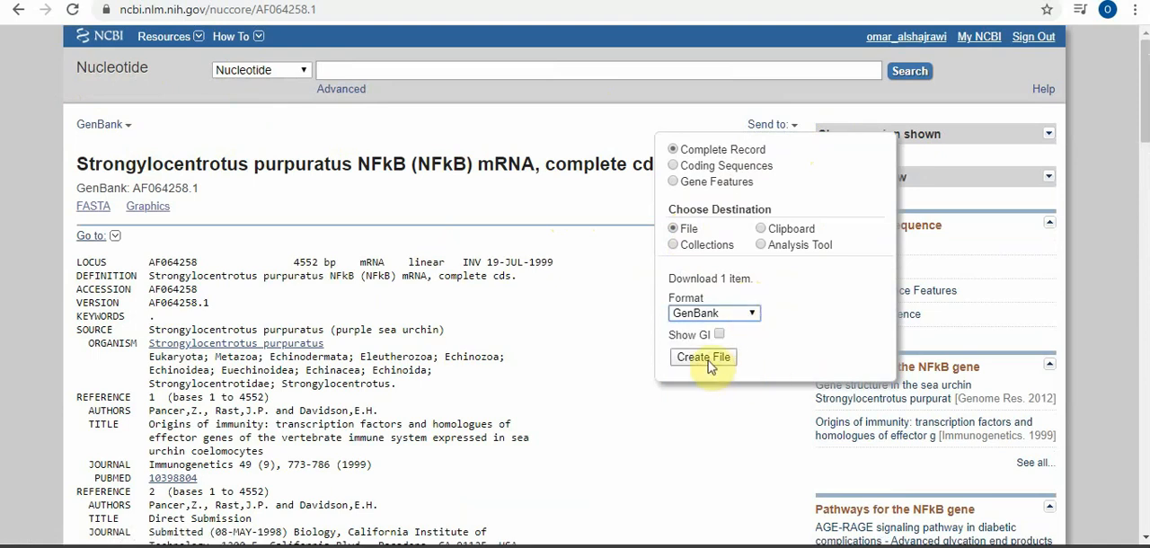
pyautogui.click(703, 357)
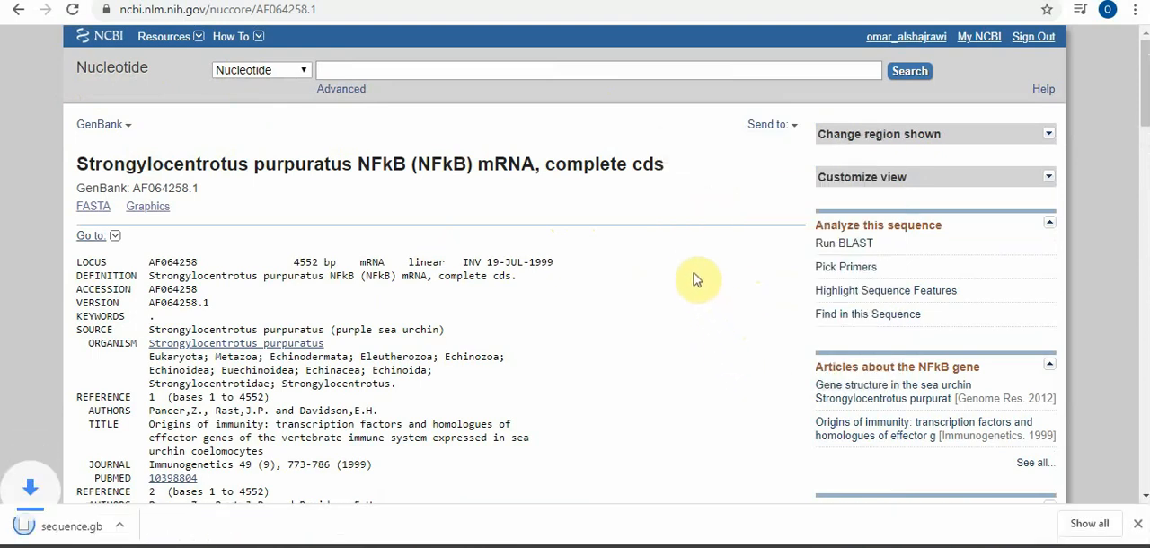
pyautogui.moveTo(72, 525)
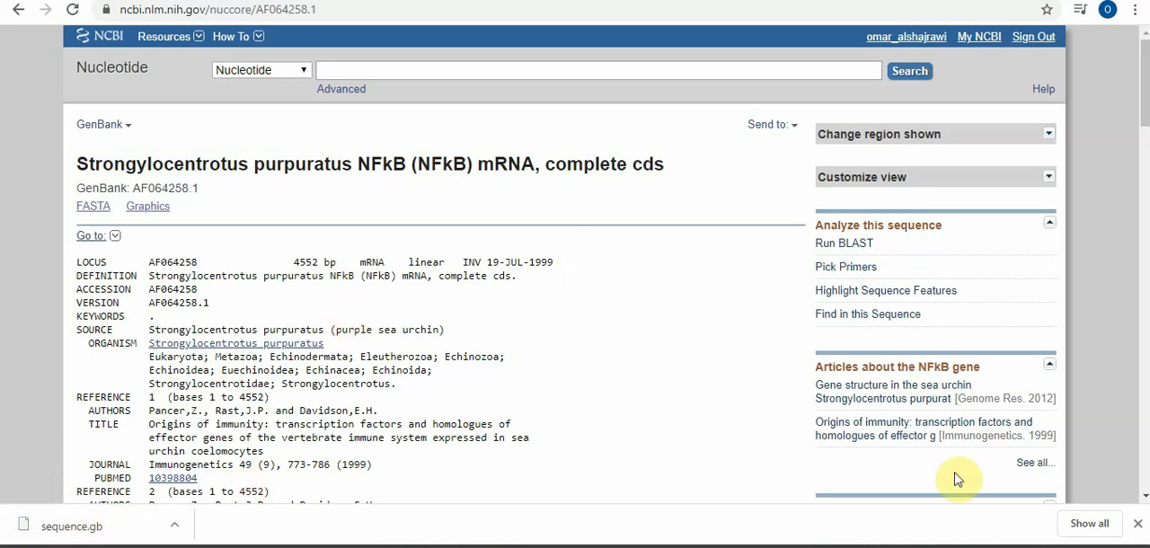
pyautogui.scroll(-3)
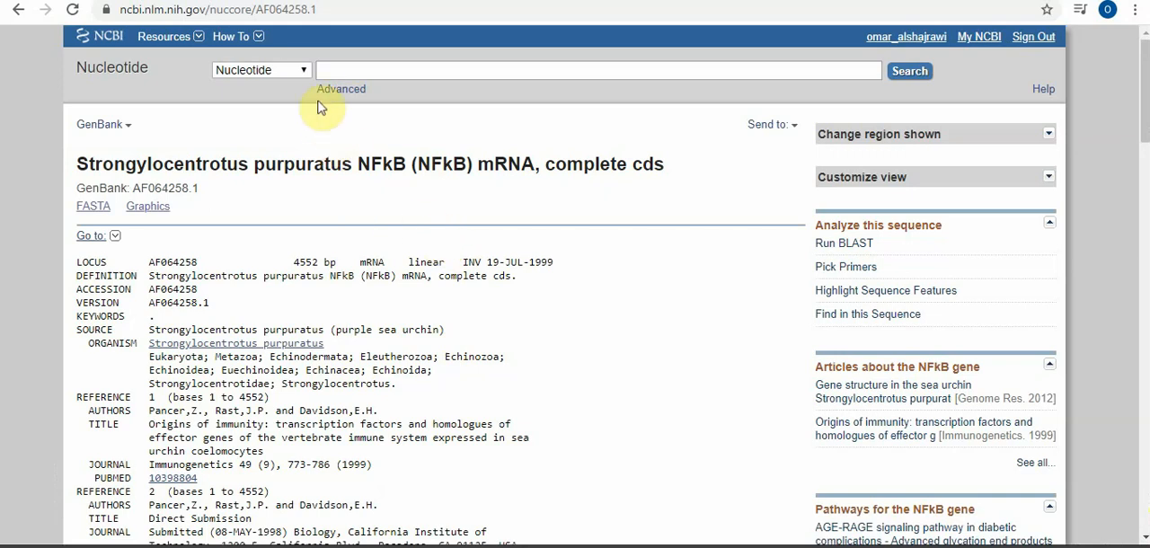
# Search All Databases for NFKB and review counts across 33 databases
pyautogui.click(260, 70)
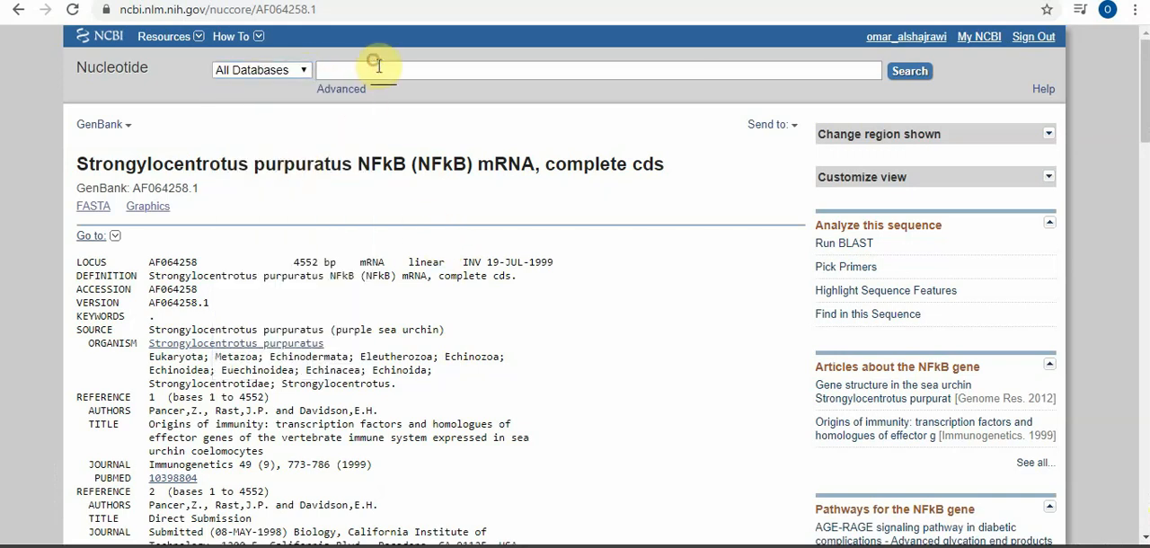
pyautogui.write('NFKB')
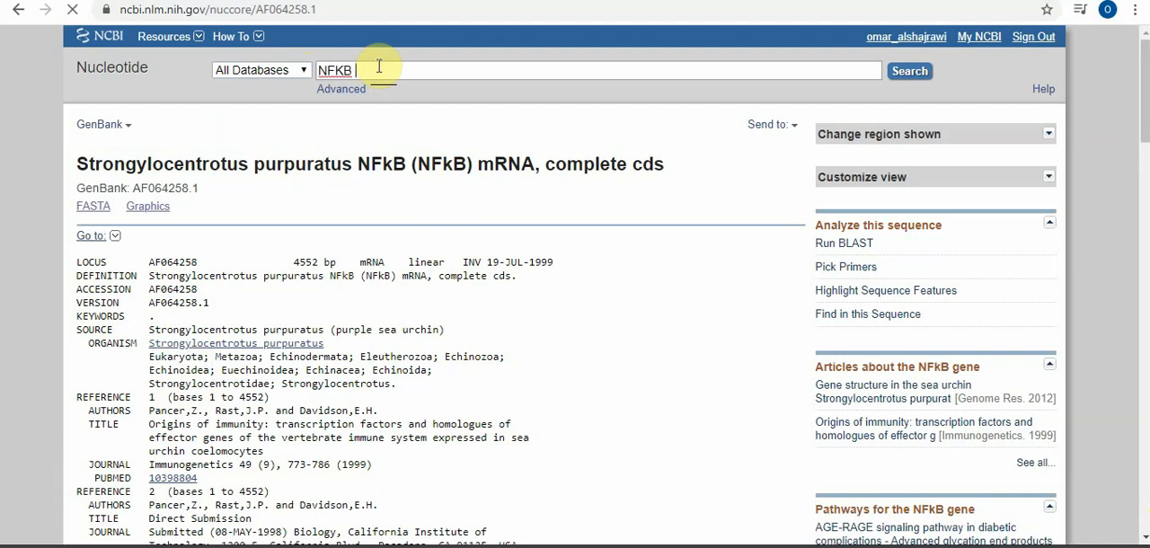
pyautogui.click(908, 71)
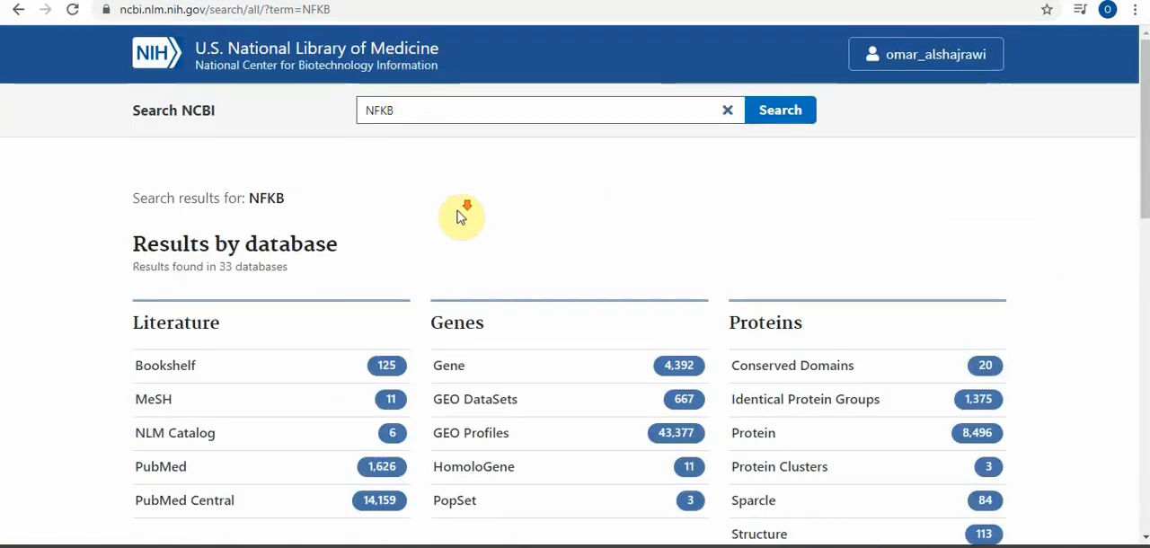
pyautogui.scroll(-3)
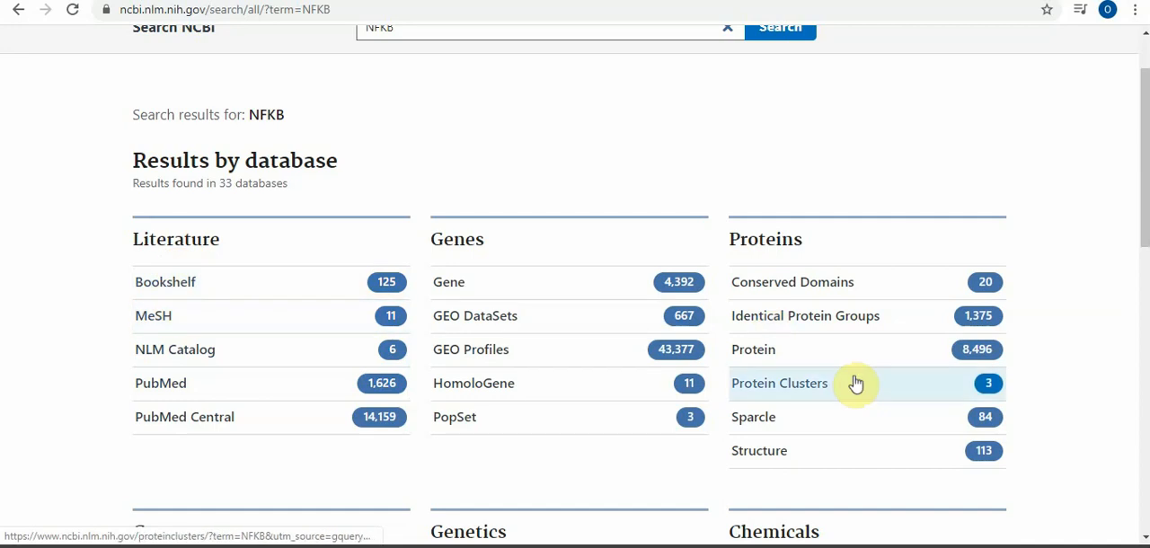
pyautogui.scroll(-3)
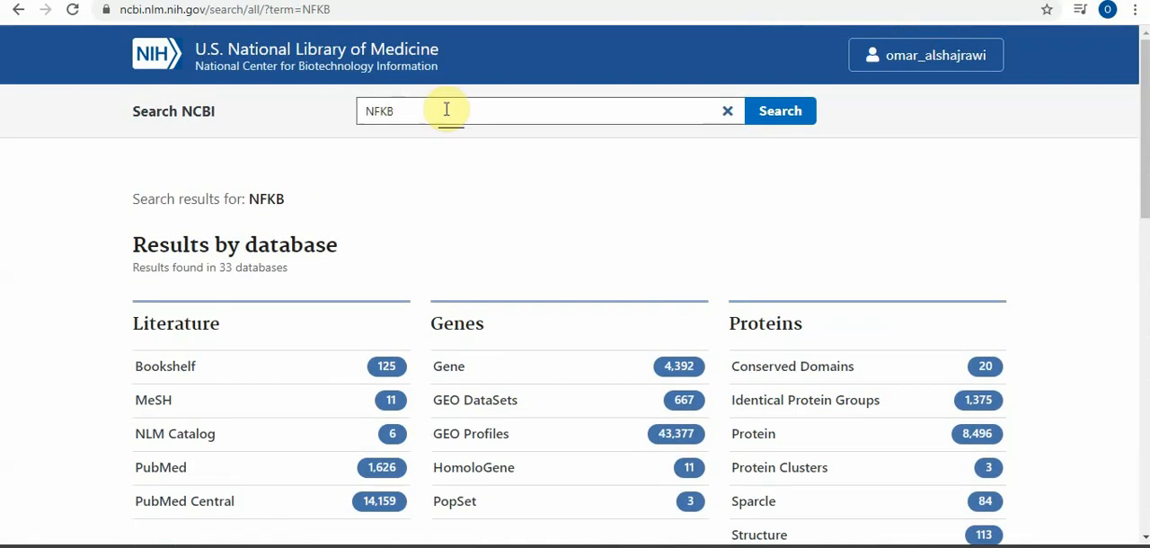
# Search all databases for BREAST CANCER and open PubMed's 401,922 results
pyautogui.write('BREAST CANCER')
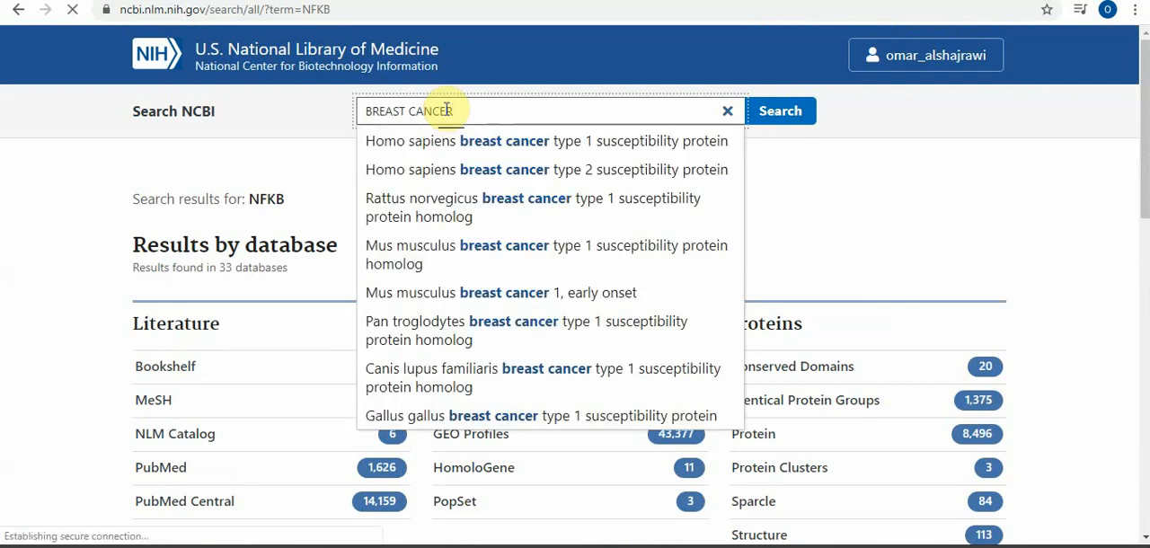
pyautogui.click(778, 110)
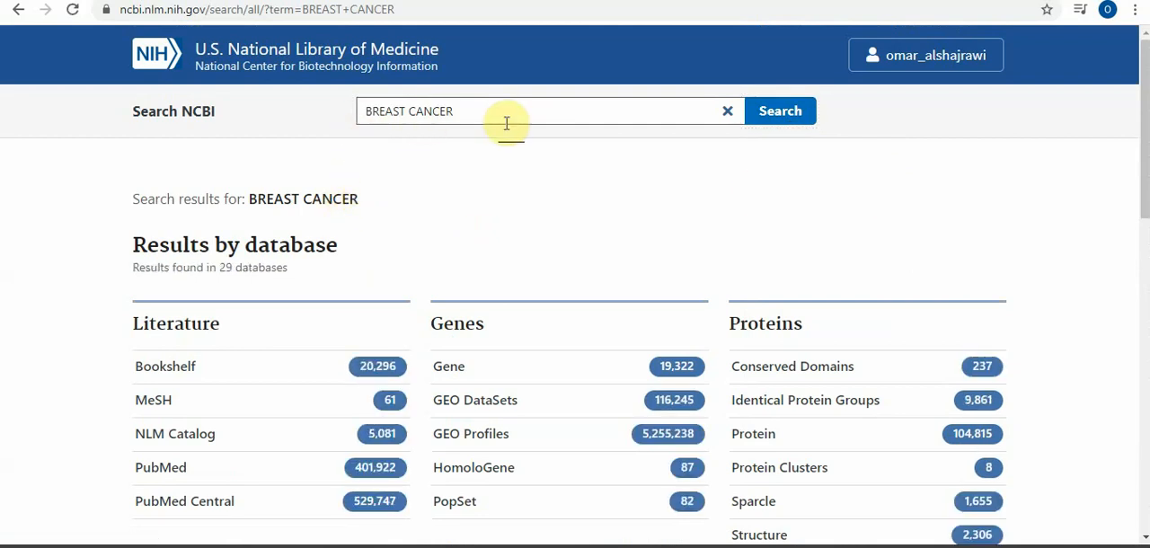
pyautogui.click(161, 467)
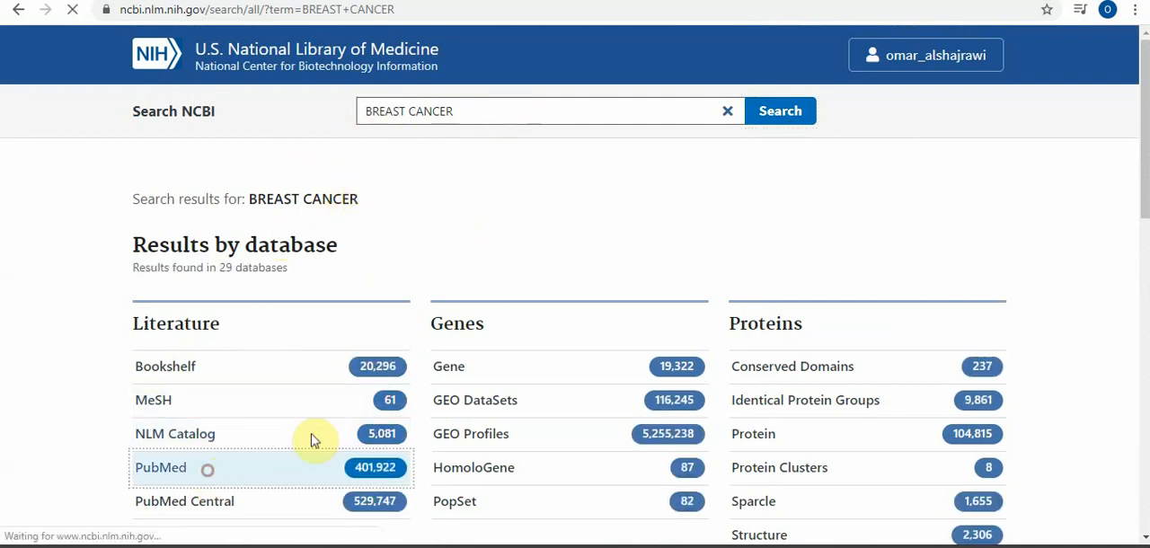
pyautogui.click(161, 466)
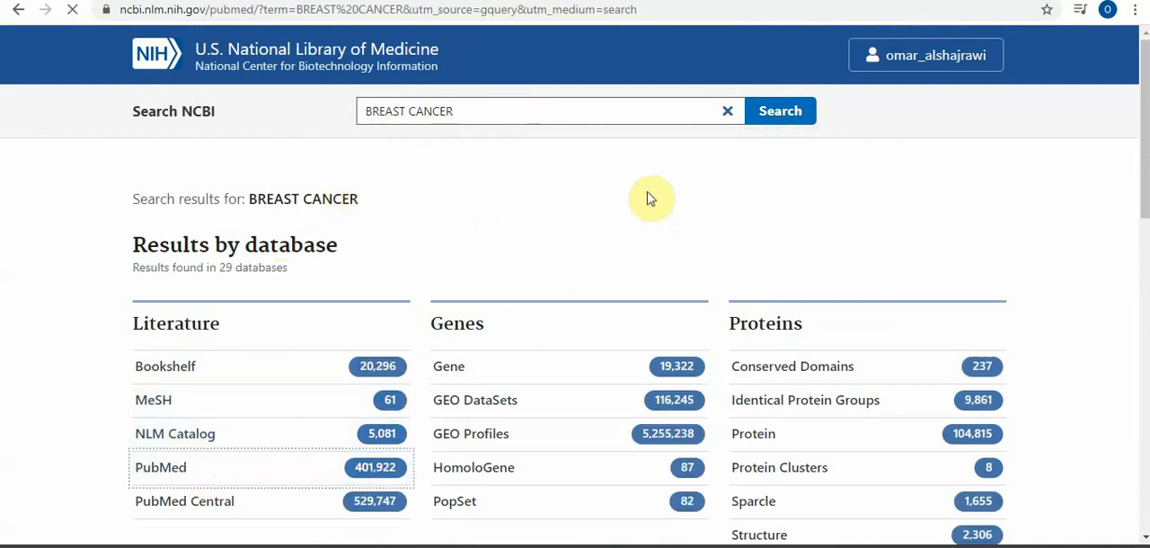
# Load the 402,123 PubMed breast cancer results and scroll to the Results by year chart
pyautogui.click(160, 467)
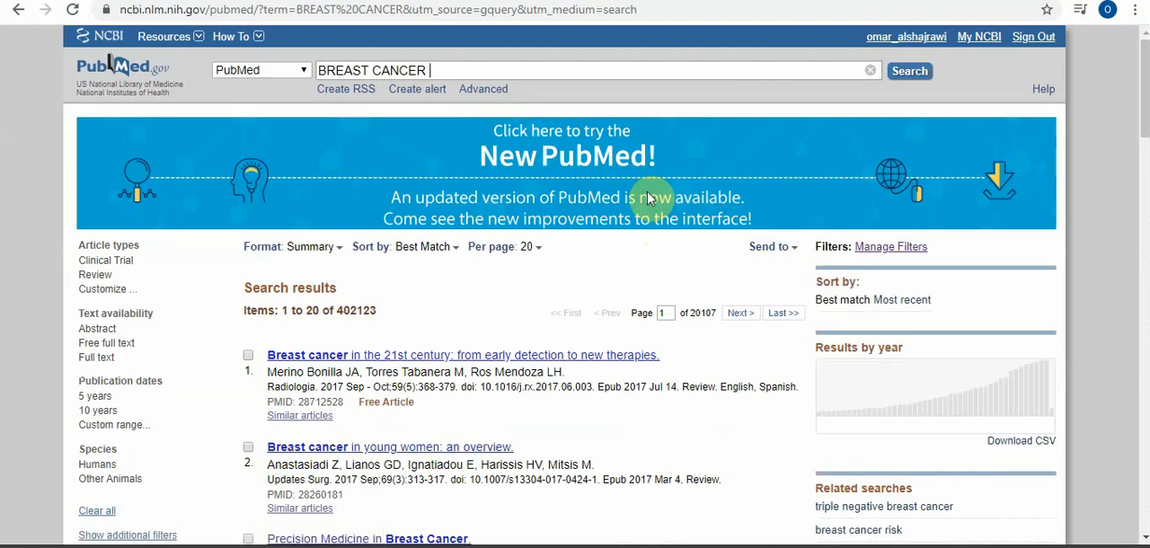
pyautogui.scroll(-3)
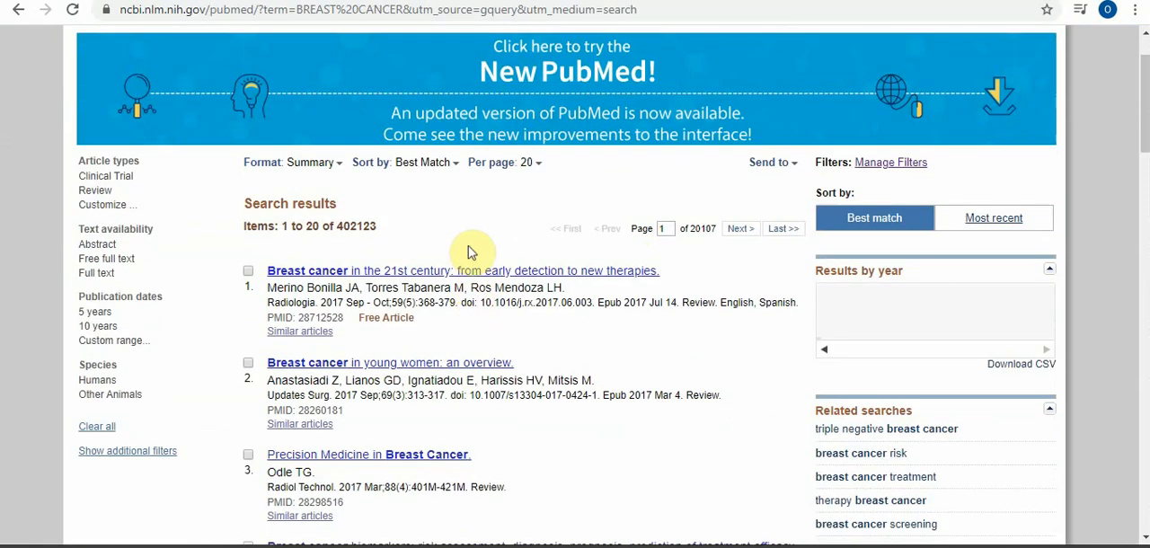
pyautogui.moveTo(1021, 363)
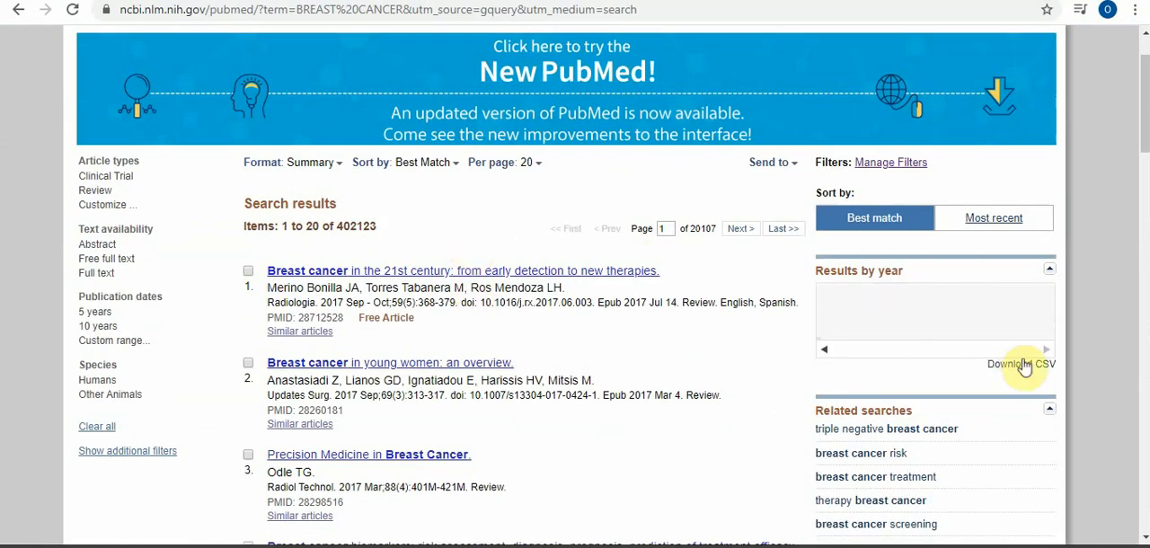
pyautogui.moveTo(794, 301)
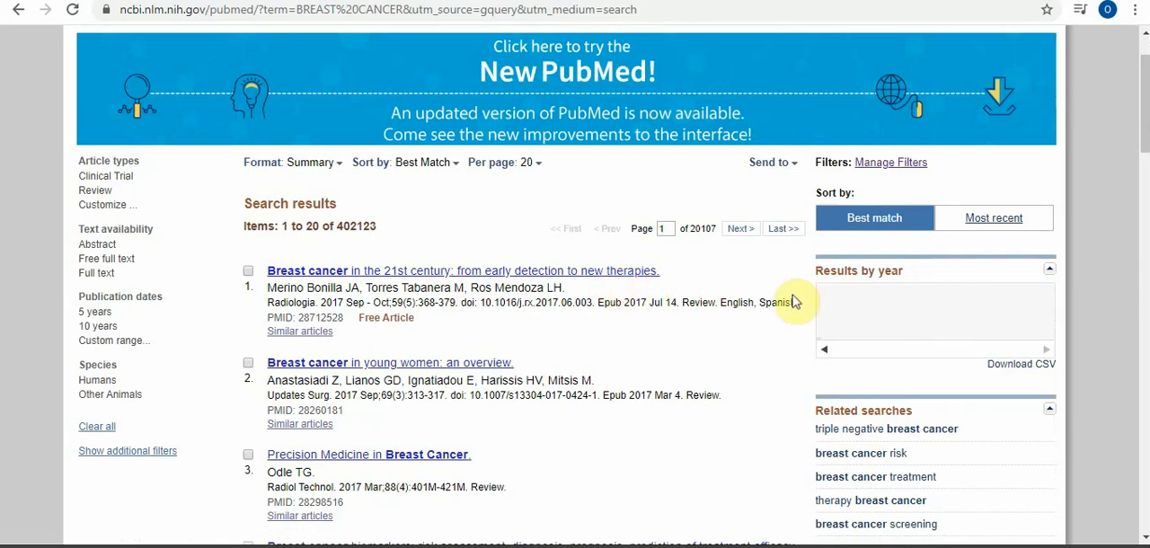
pyautogui.moveTo(959, 339)
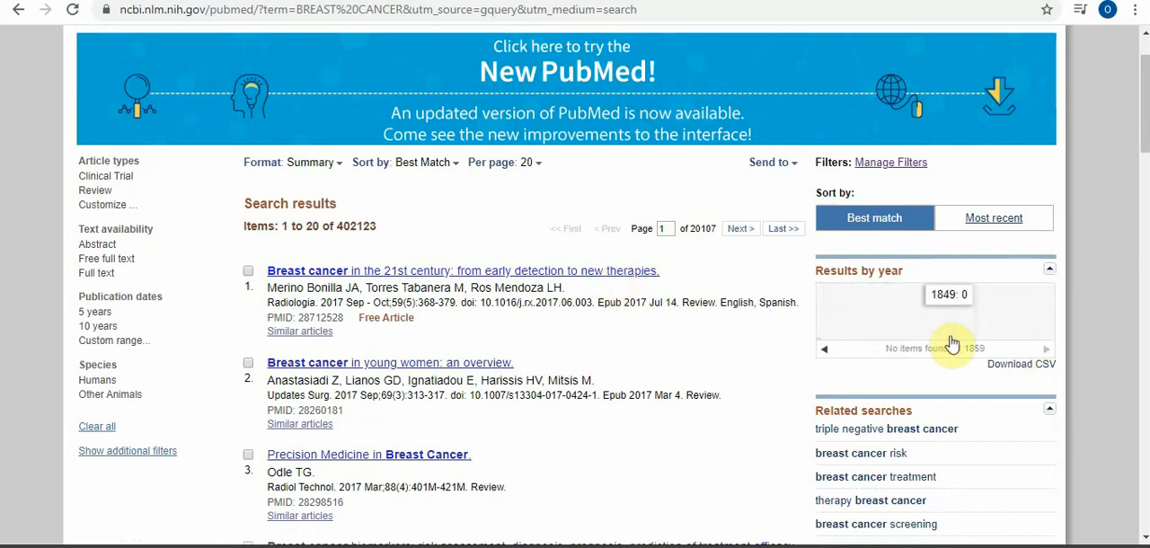
pyautogui.moveTo(453, 297)
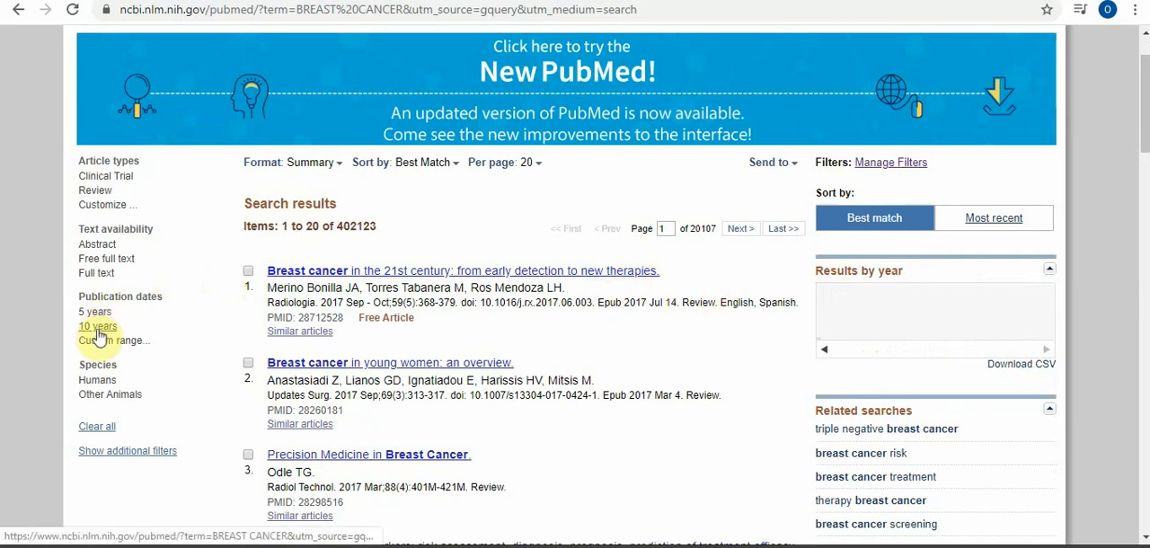
# Filter publication dates to 5 years, leaving 104,912 items
pyautogui.click(93, 311)
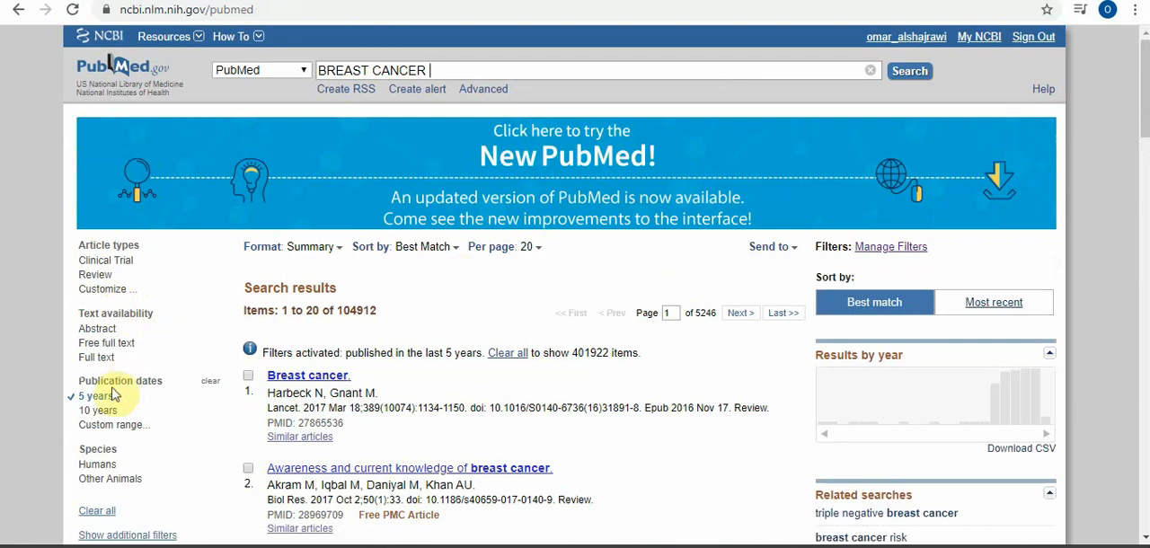
pyautogui.scroll(-3)
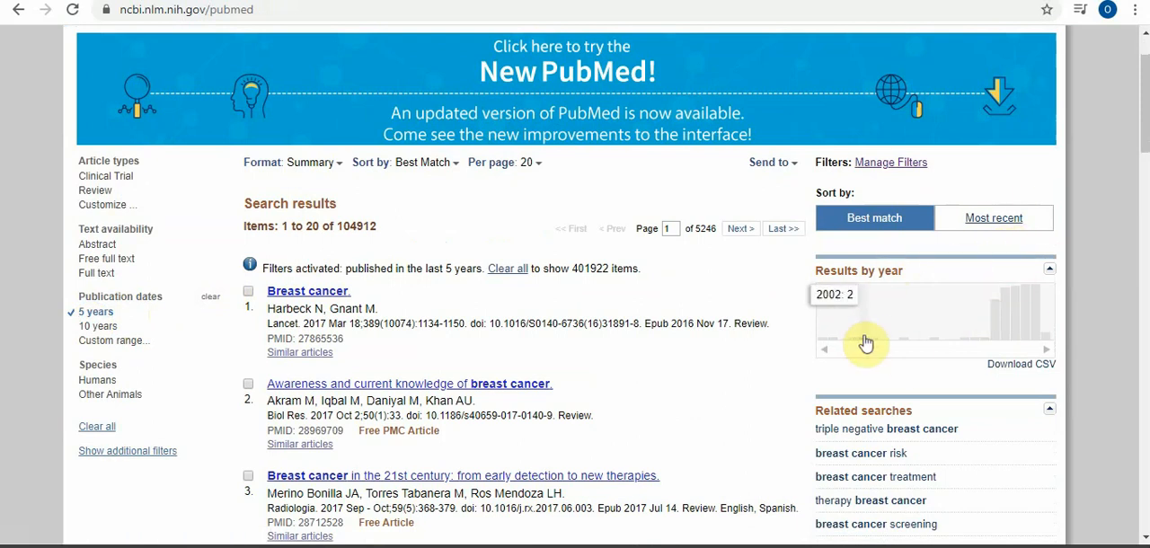
pyautogui.moveTo(1013, 380)
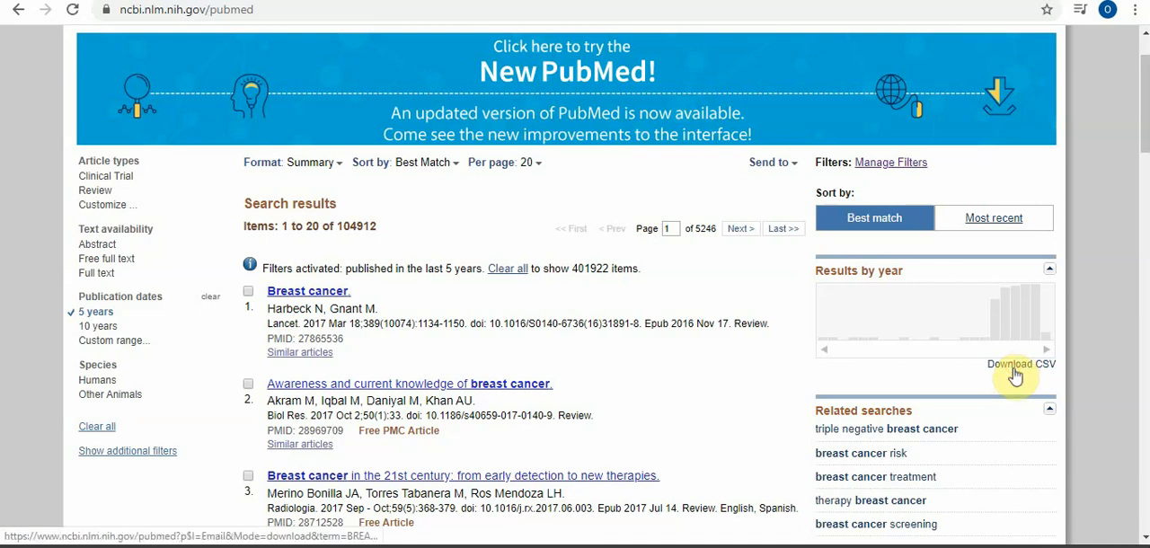
# Download the Results by year chart data as timeline.csv
pyautogui.click(1021, 364)
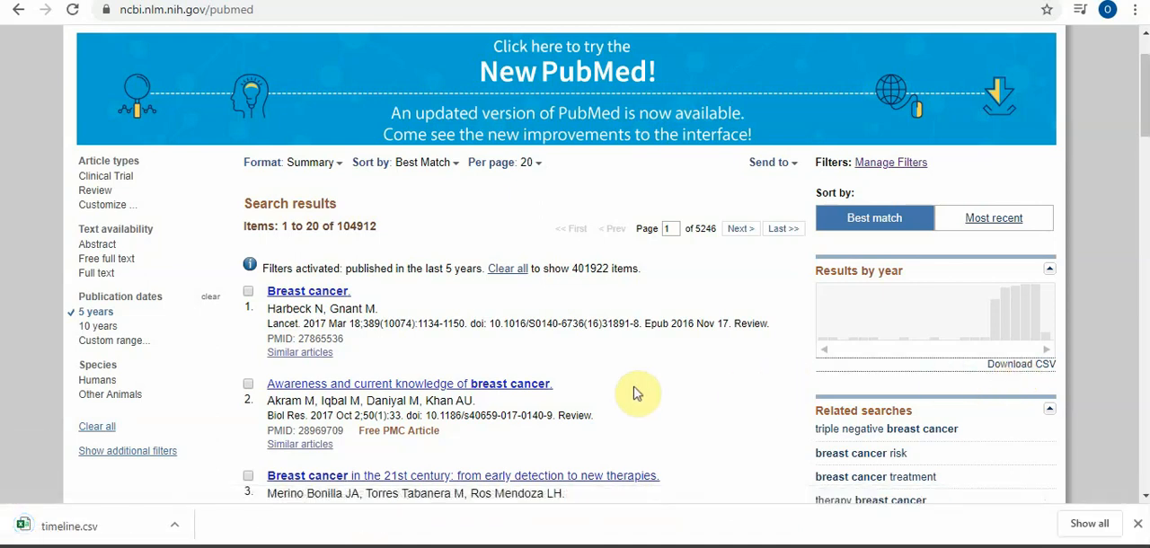
pyautogui.moveTo(638, 361)
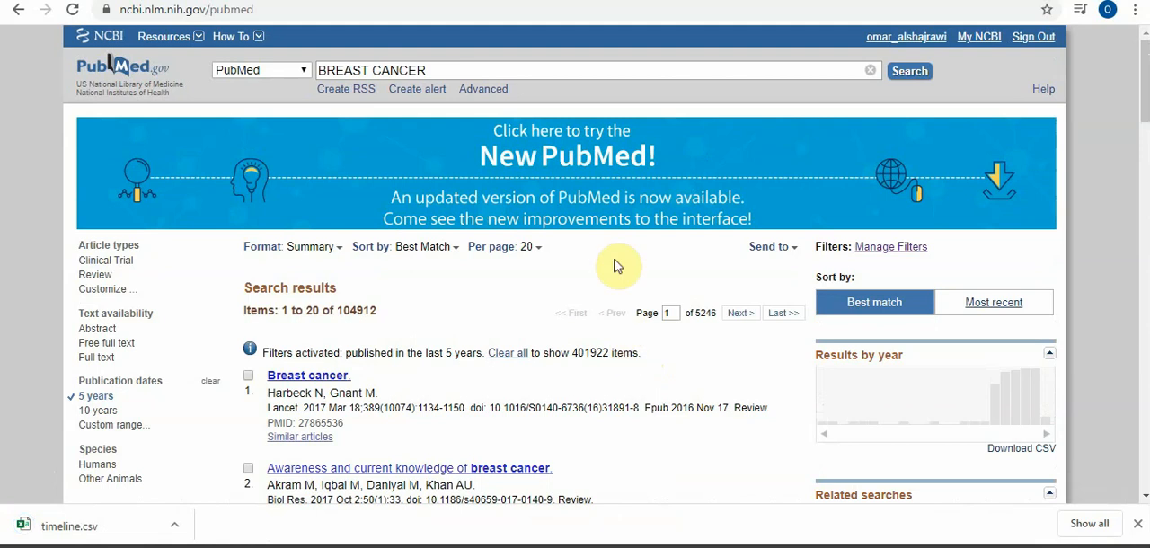
pyautogui.moveTo(603, 269)
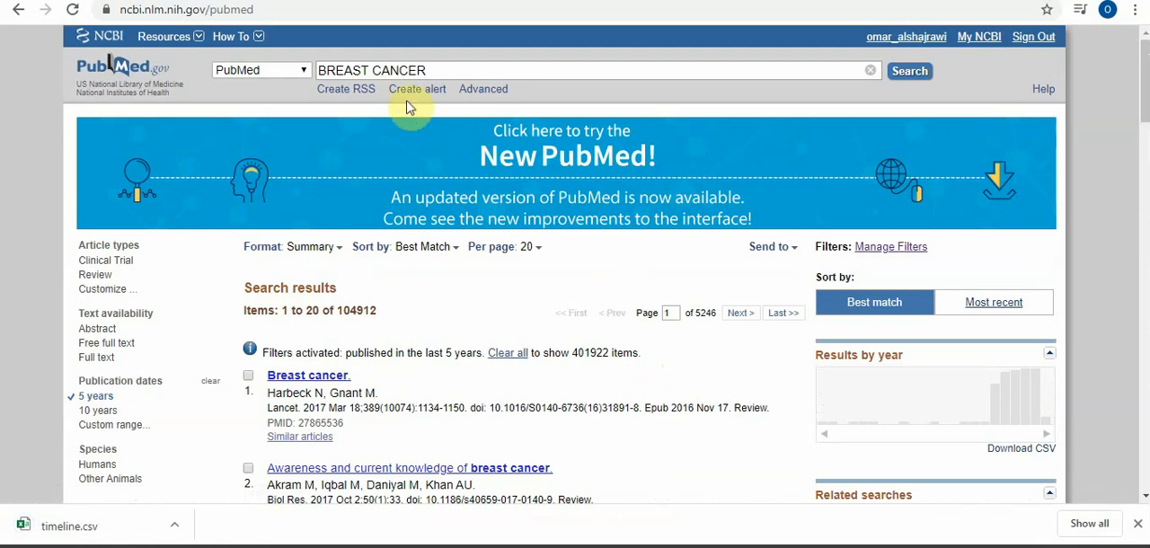
pyautogui.scroll(-3)
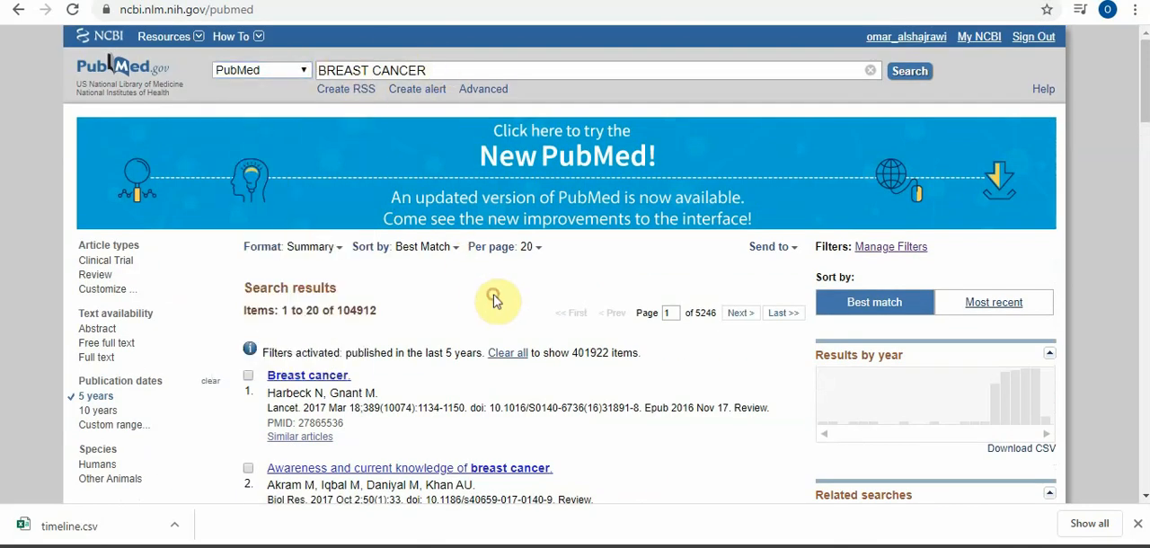
pyautogui.moveTo(467, 287)
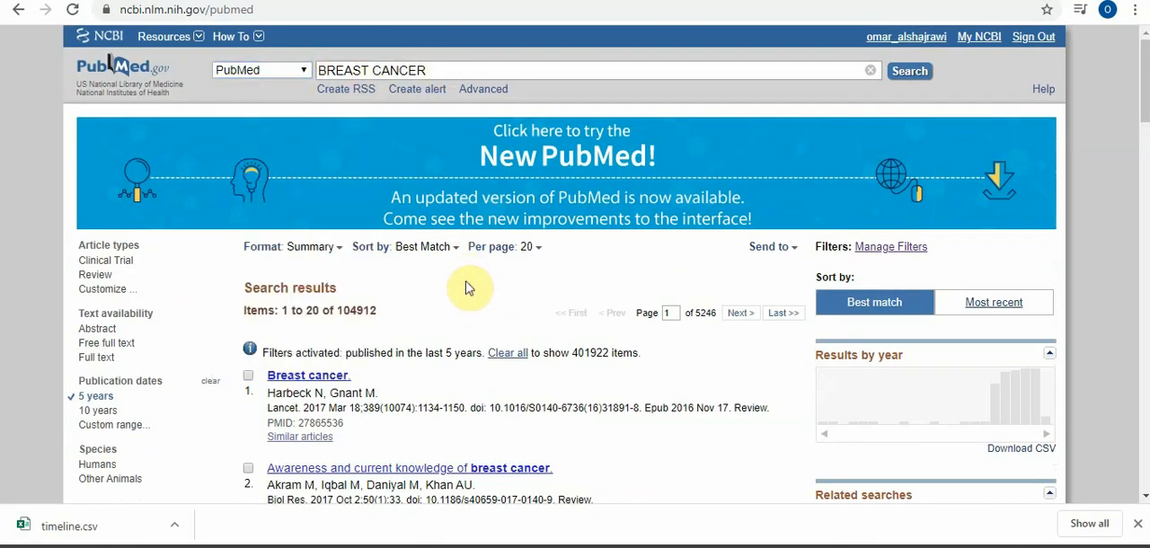
pyautogui.scroll(-3)
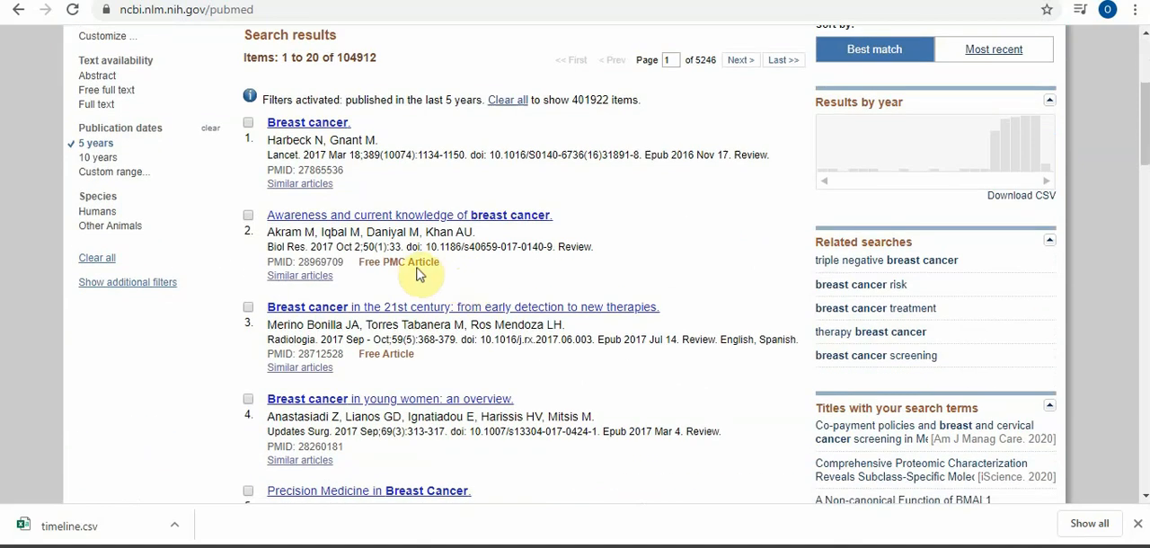
# Open result 2, 'Awareness and current knowledge of breast cancer', and view its abstract
pyautogui.click(408, 215)
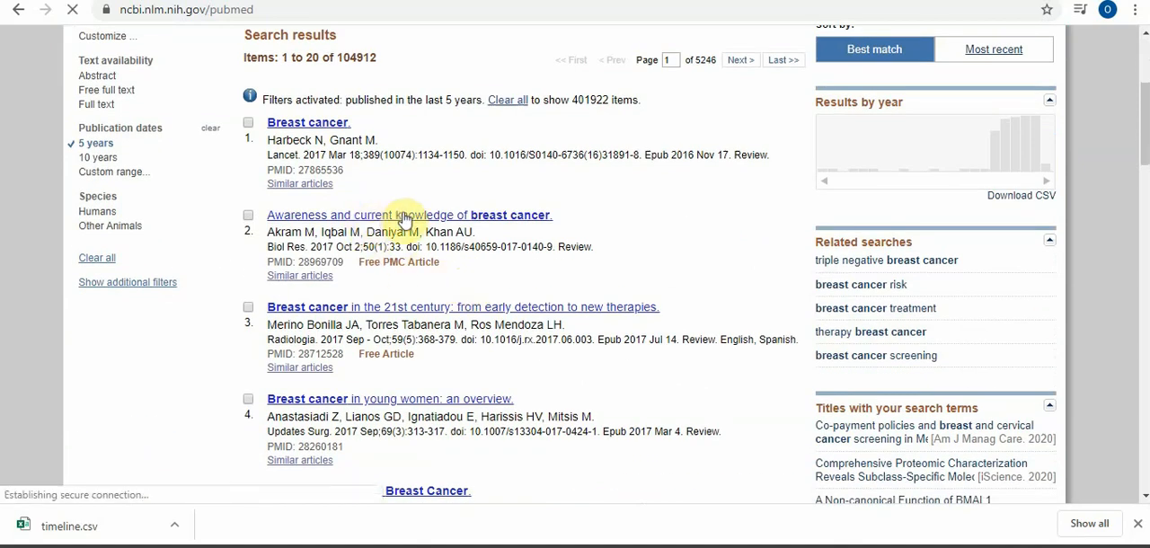
pyautogui.click(407, 215)
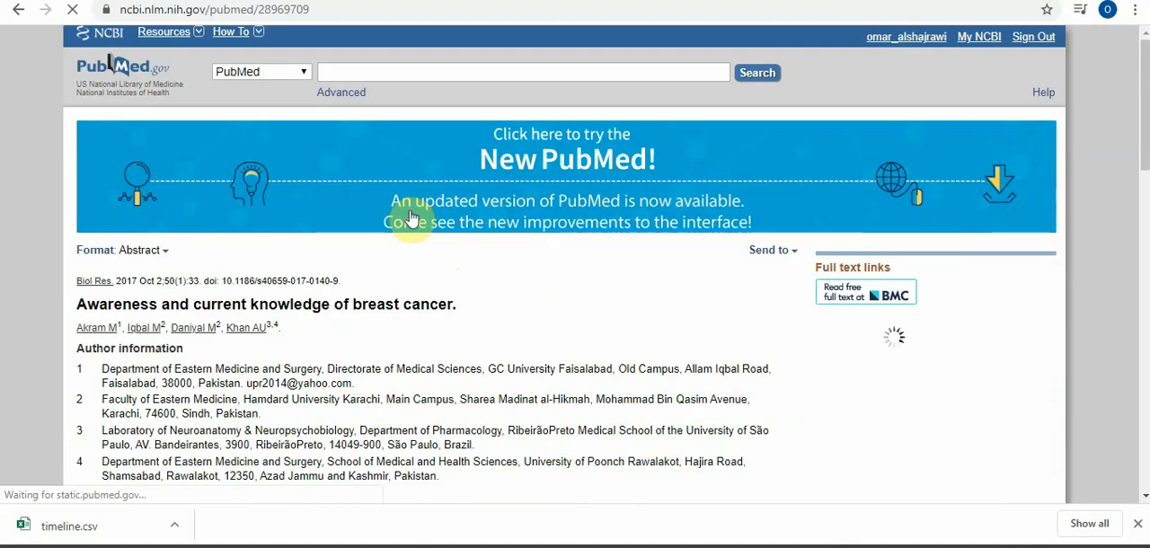
pyautogui.scroll(-3)
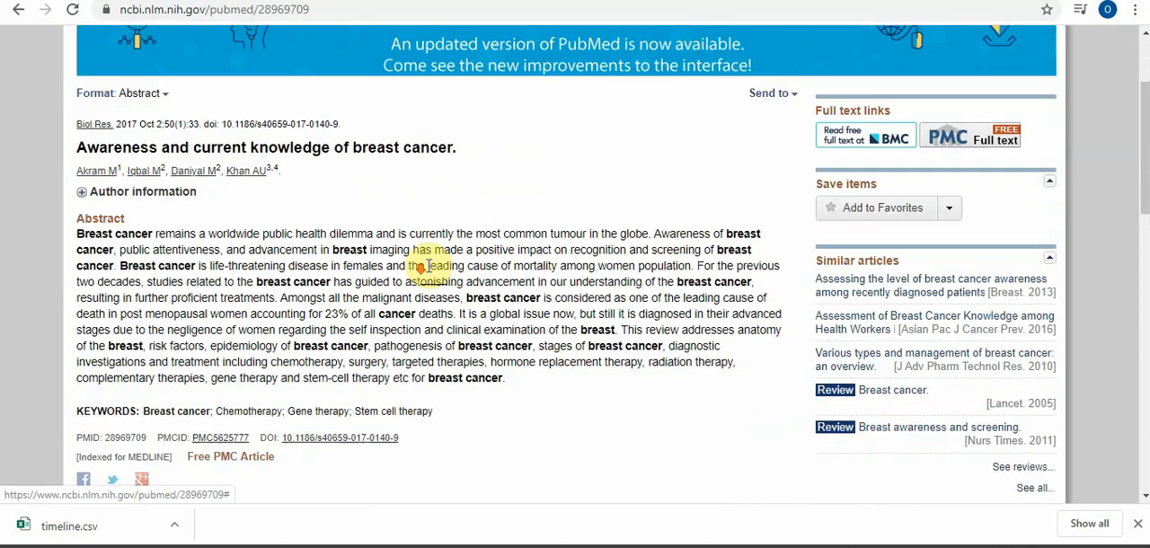
pyautogui.scroll(3)
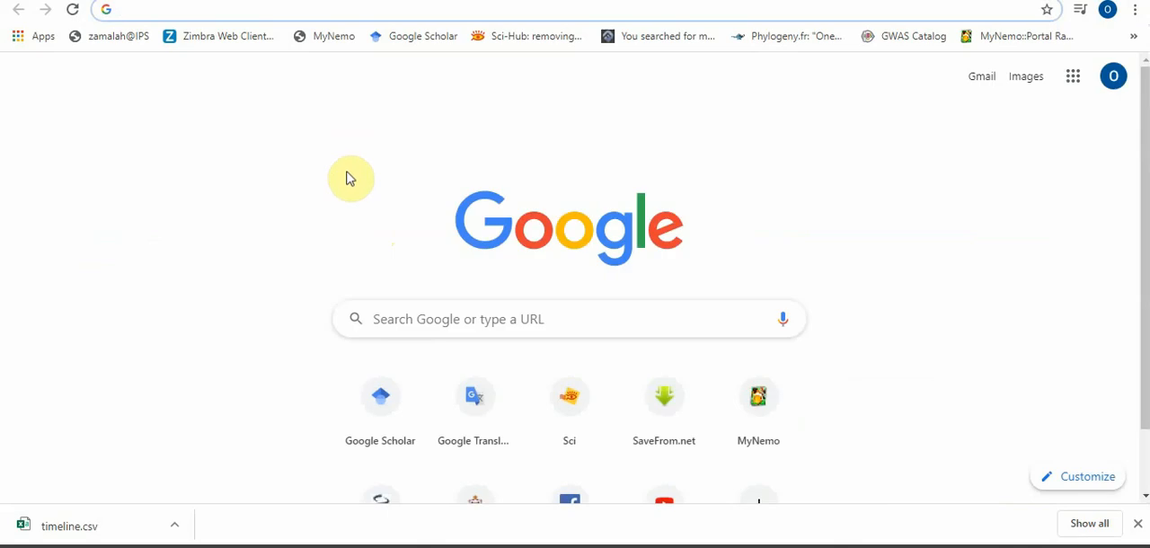
# Leave the new tab and reload PubMed from the breast cancer awareness abstract
pyautogui.write('SCI')
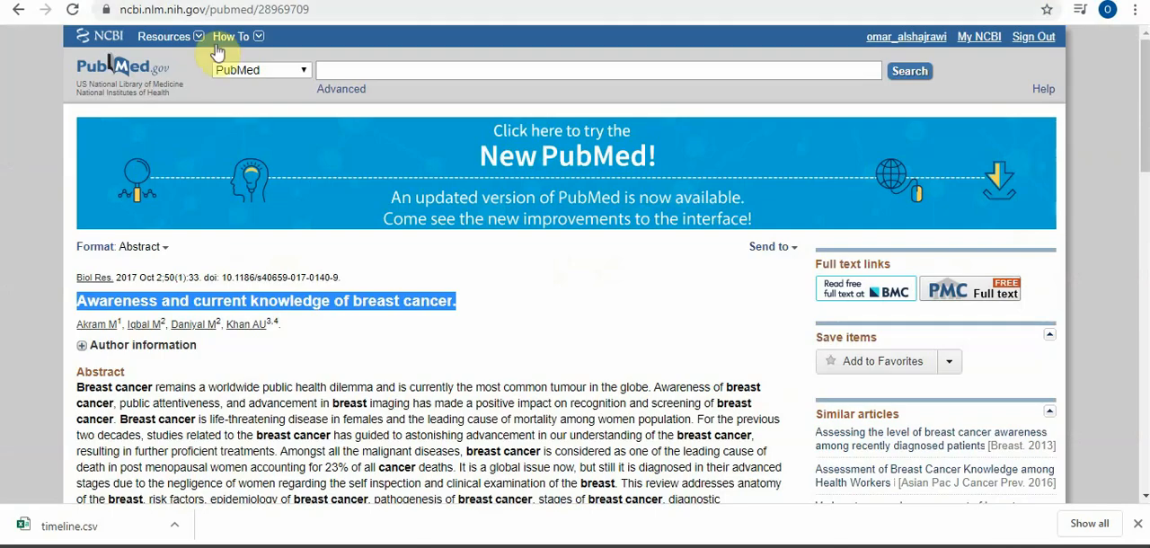
pyautogui.click(121, 68)
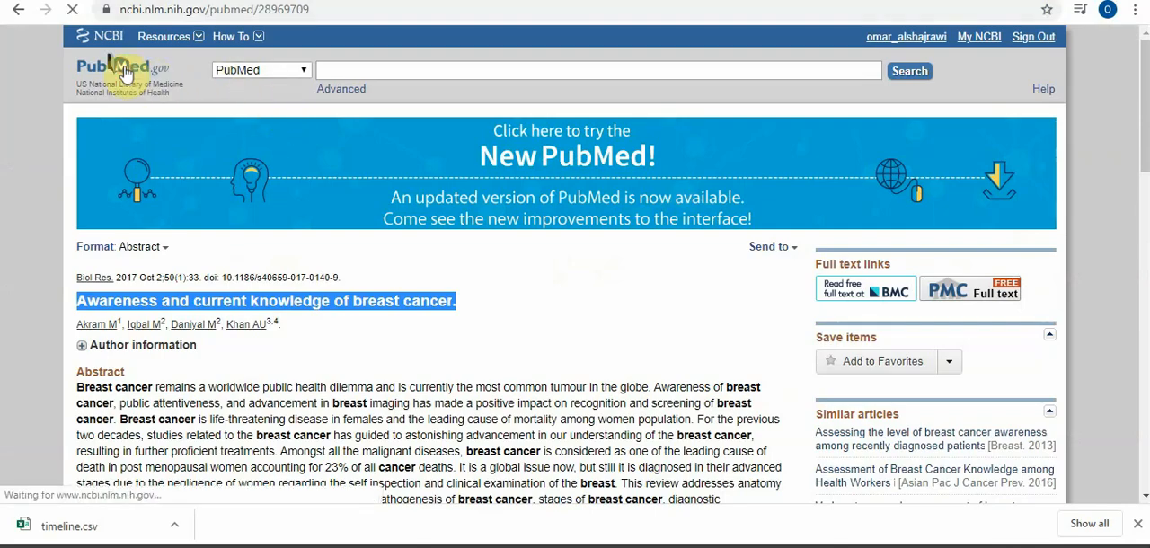